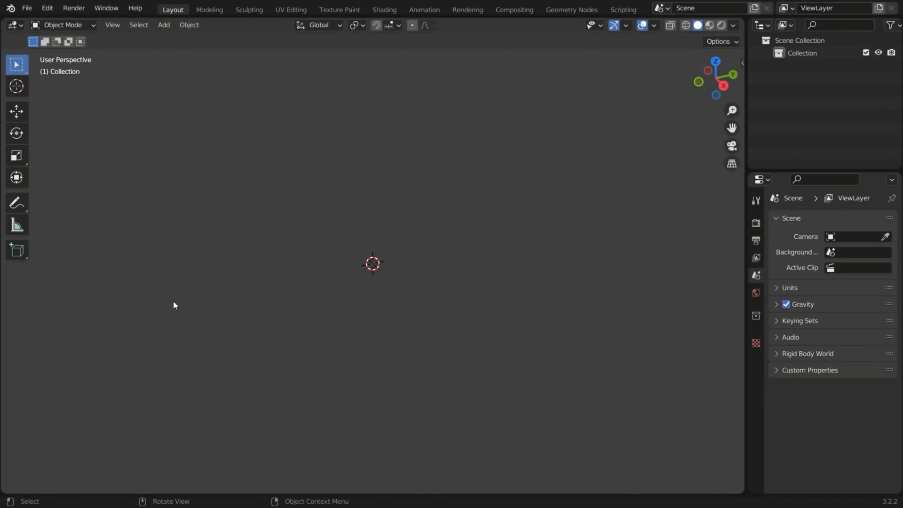
Add a cylinder mesh to the empty scene and toggle its edit mode
{"action": "key", "text": "shift+a"}
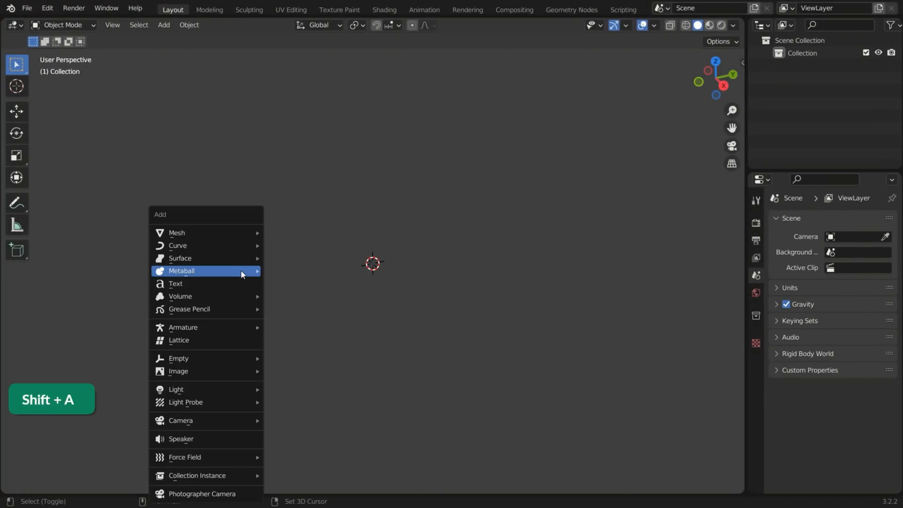
{"action": "mouse_move", "coordinate": [176, 233]}
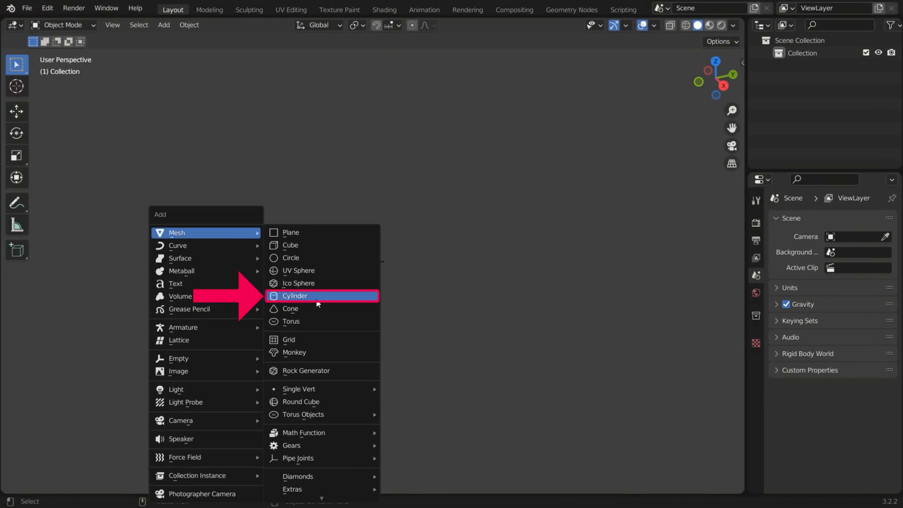
{"action": "left_click", "coordinate": [296, 295]}
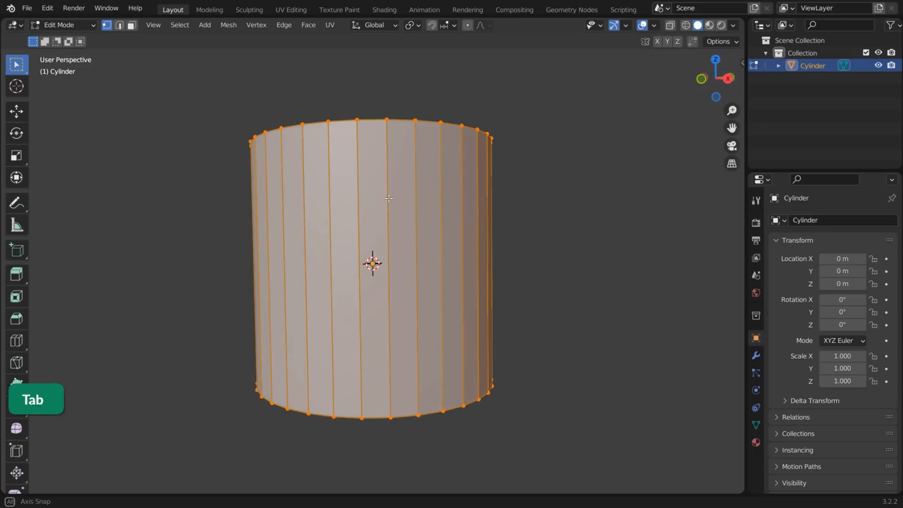
{"action": "key", "text": "ctrl+r"}
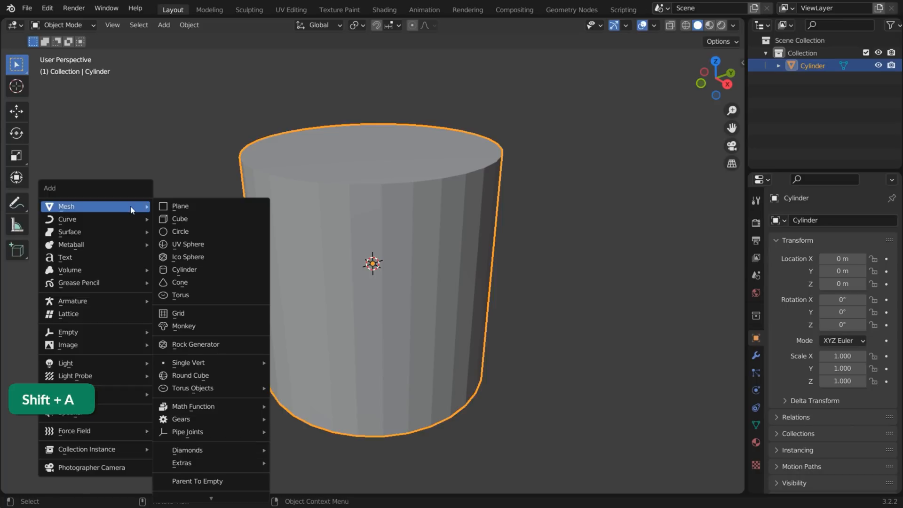
Add a 12-vertex circle rotated 90° on X and positioned in front of the cylinder
{"action": "left_click", "coordinate": [179, 231]}
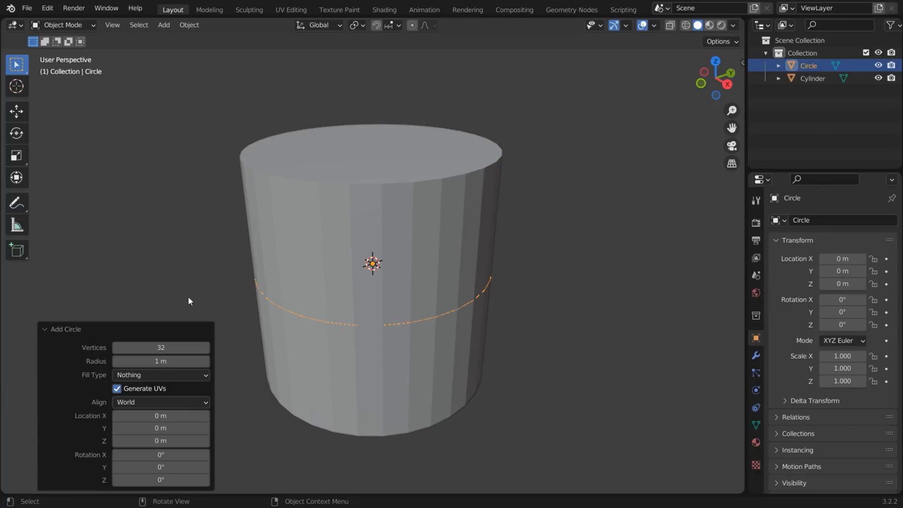
{"action": "type", "text": "12"}
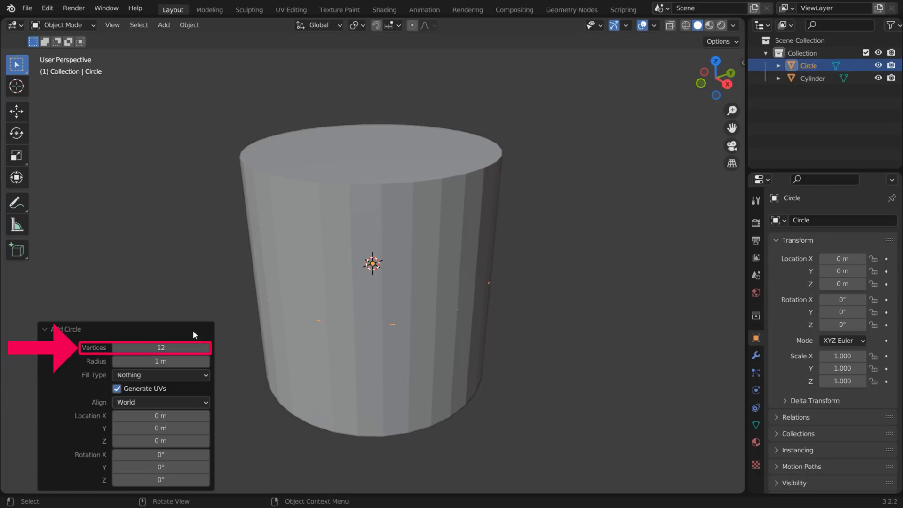
{"action": "key", "text": "r"}
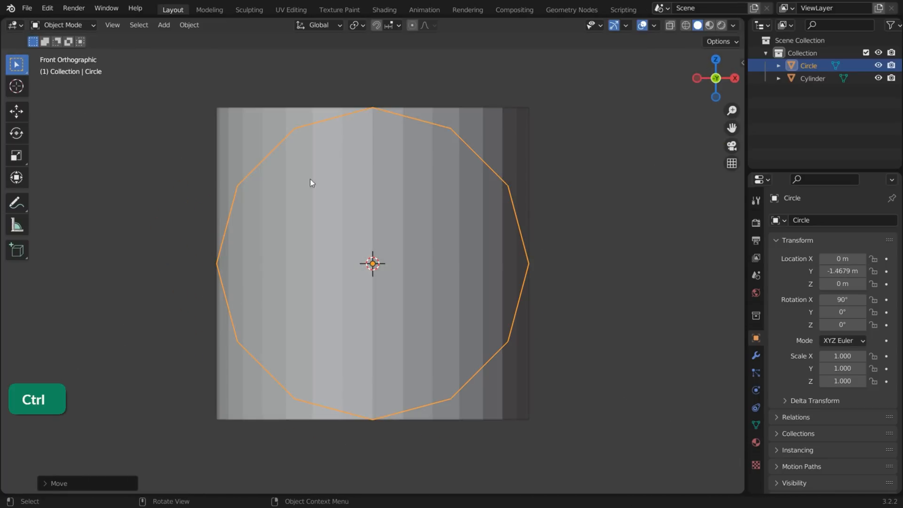
{"action": "left_click", "coordinate": [686, 24]}
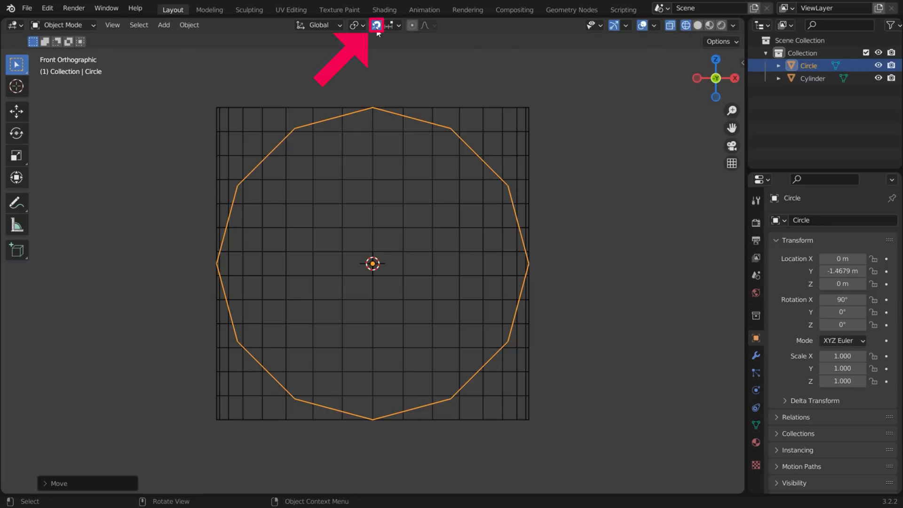
Enable snapping onto faces and enter edit mode on the circle
{"action": "left_click", "coordinate": [375, 24]}
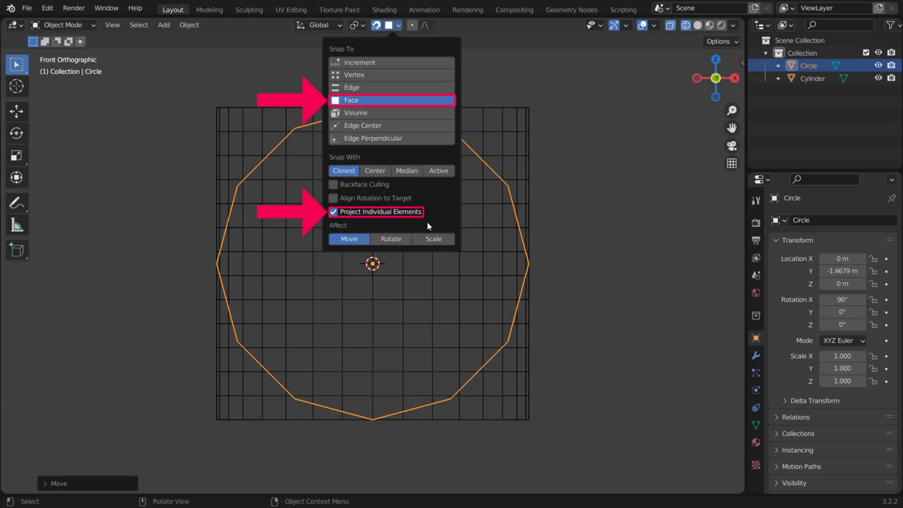
{"action": "key", "text": "Tab"}
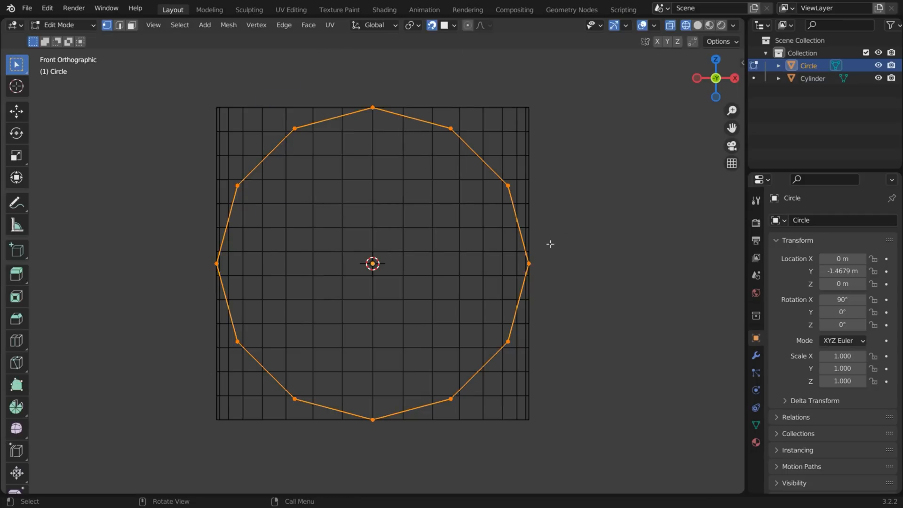
Move the circle's vertices so they snap onto the cylinder's front surface
{"action": "key", "text": "s"}
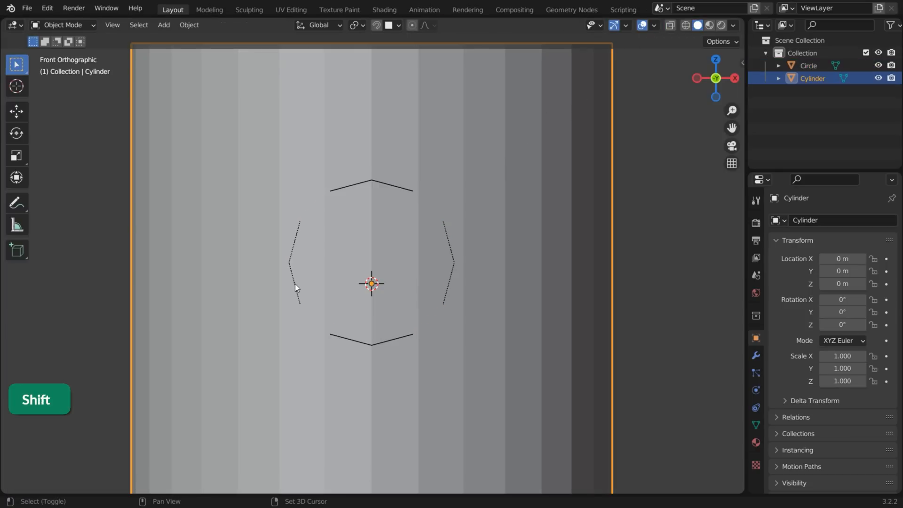
Join the circle to the cylinder, delete the faces inside, and select both edge loops
{"action": "key", "text": "ctrl+j"}
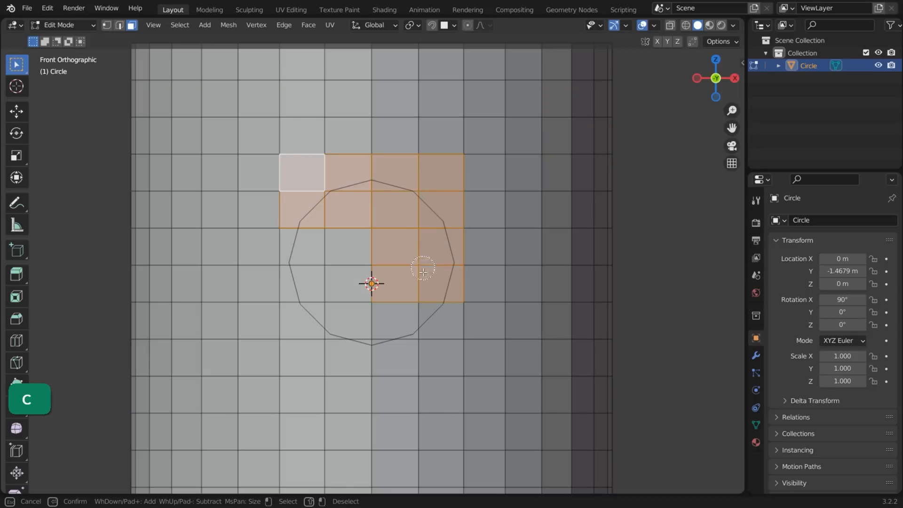
{"action": "key", "text": "x"}
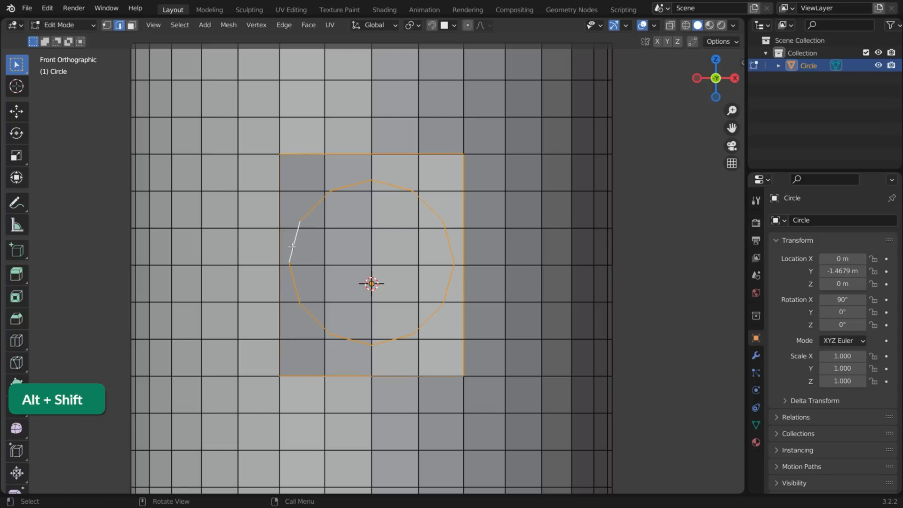
{"action": "left_click", "coordinate": [283, 25]}
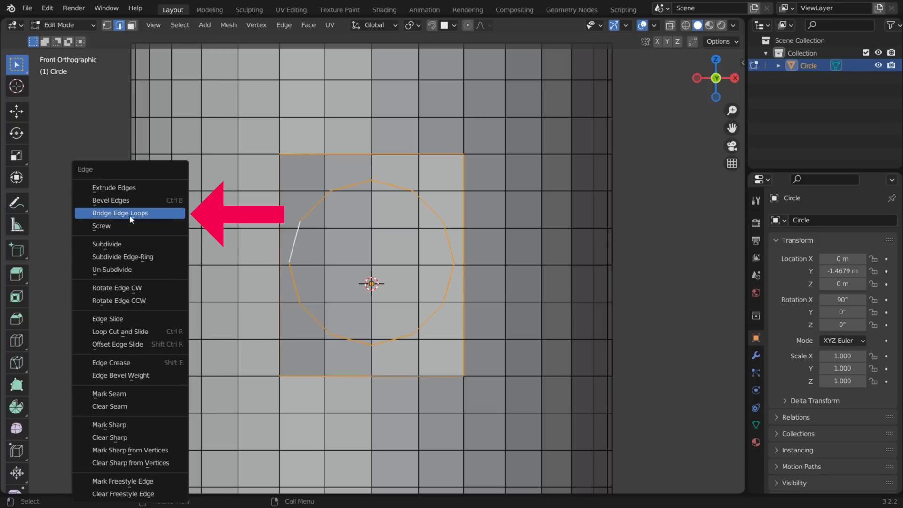
Bridge the circle to the square border and tidy the bridge triangles into quads
{"action": "left_click", "coordinate": [120, 213]}
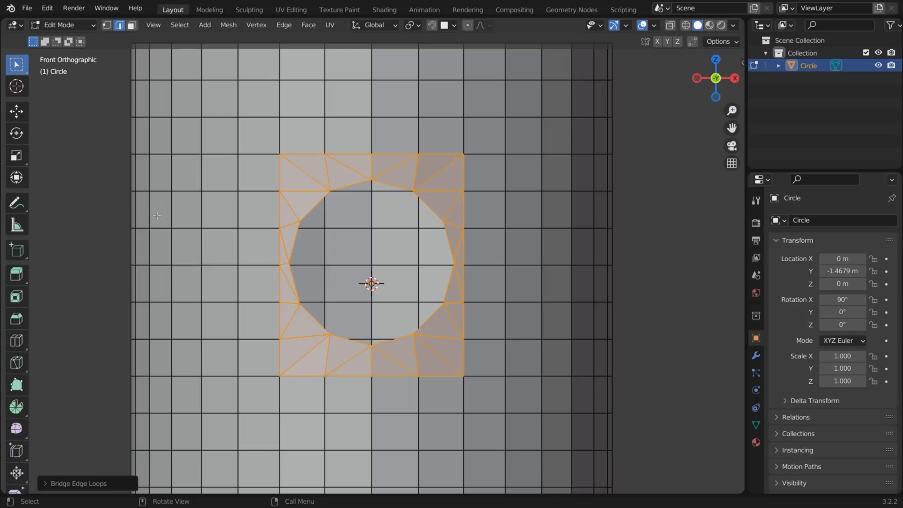
{"action": "key", "text": "Alt+J"}
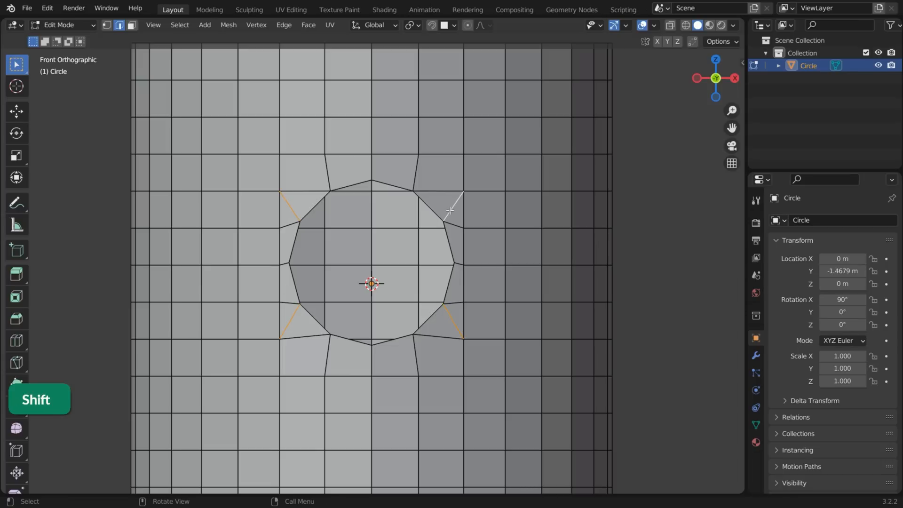
{"action": "key", "text": "ctrl+x"}
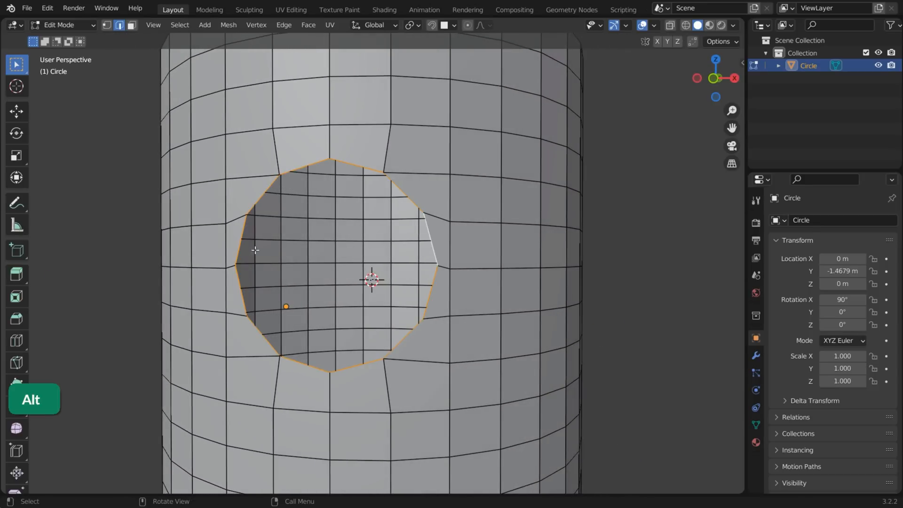
Grid Fill the hole's border loop to cap it with faces for the inward extrusion
{"action": "key", "text": "ctrl+f"}
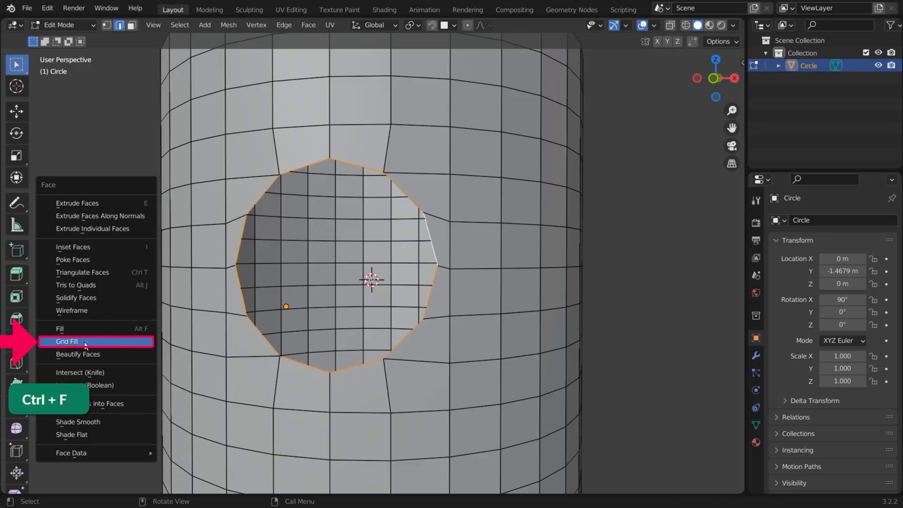
{"action": "mouse_move", "coordinate": [104, 345]}
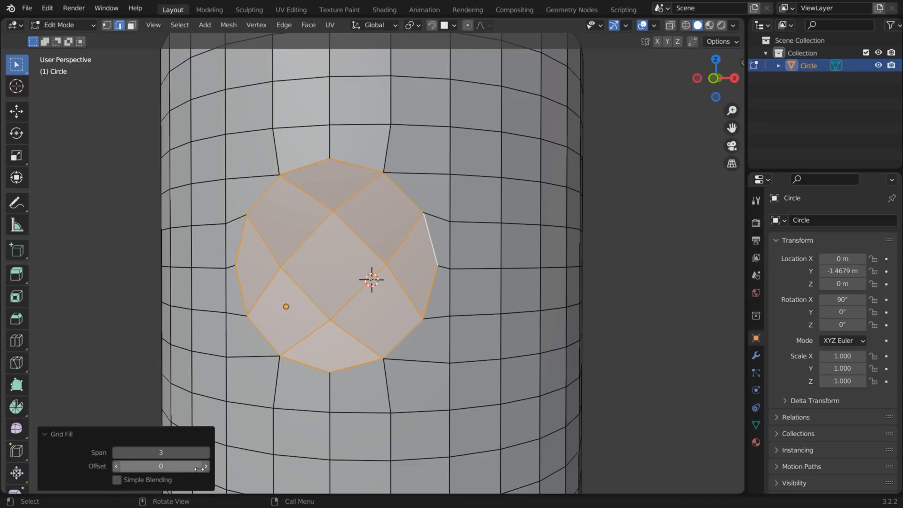
{"action": "left_click", "coordinate": [205, 465]}
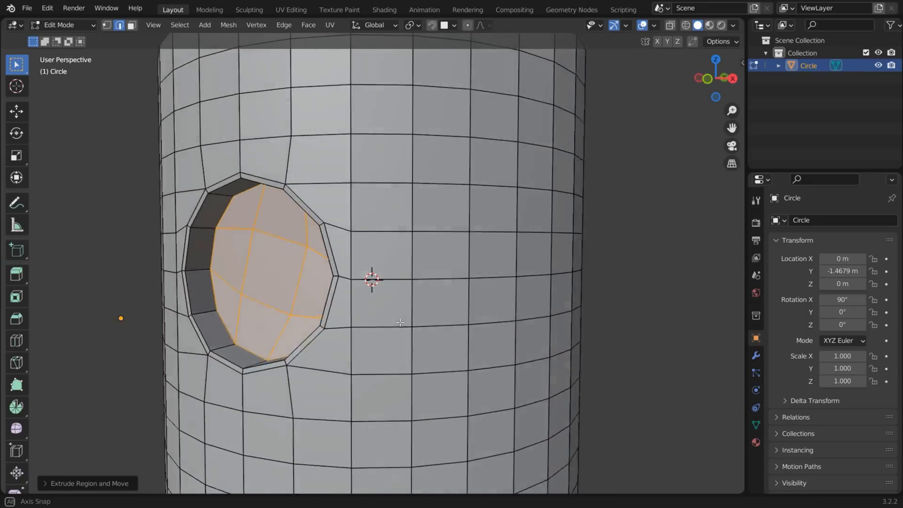
Apply a level-2 subdivision surface and Shade Smooth to the holed cylinder
{"action": "key", "text": "Tab"}
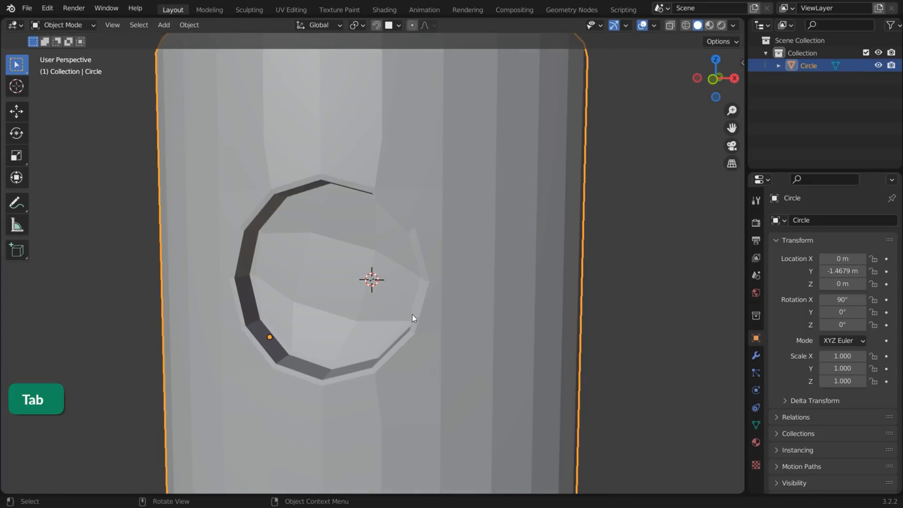
{"action": "key", "text": "ctrl+2"}
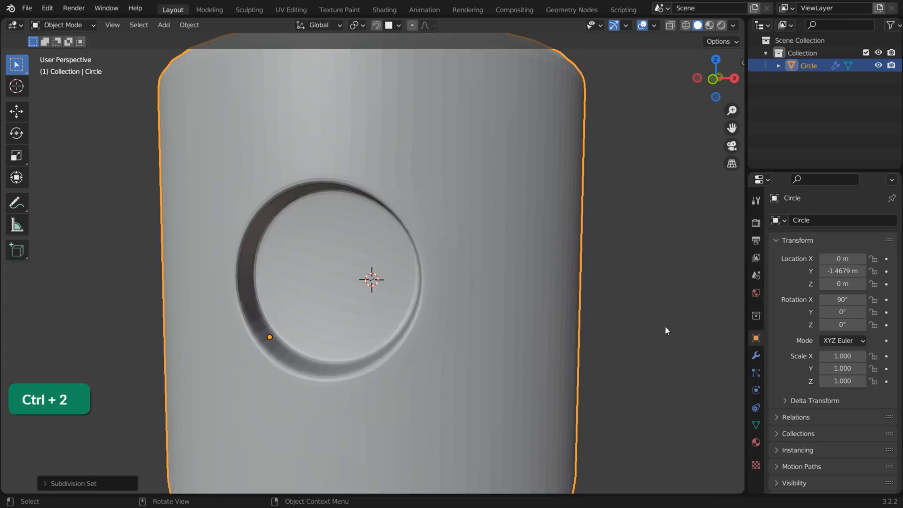
{"action": "key", "text": "ctrl+2"}
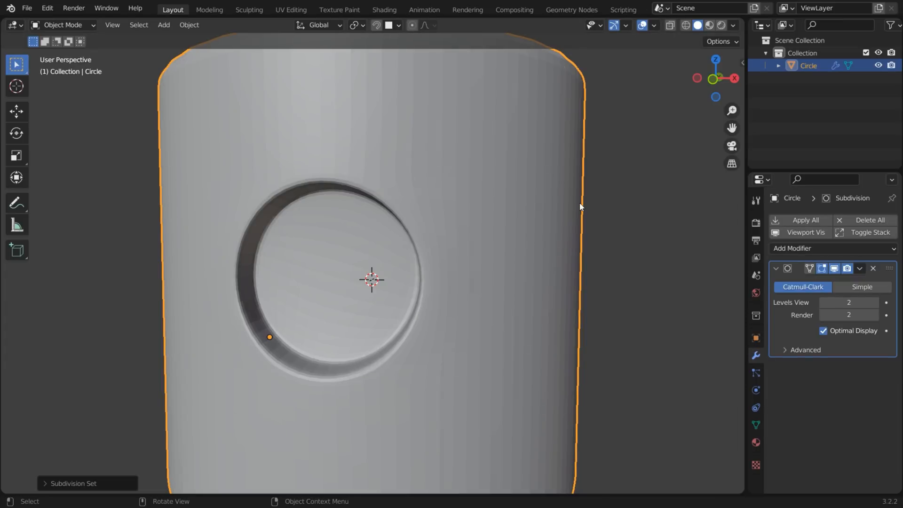
{"action": "right_click", "coordinate": [371, 280]}
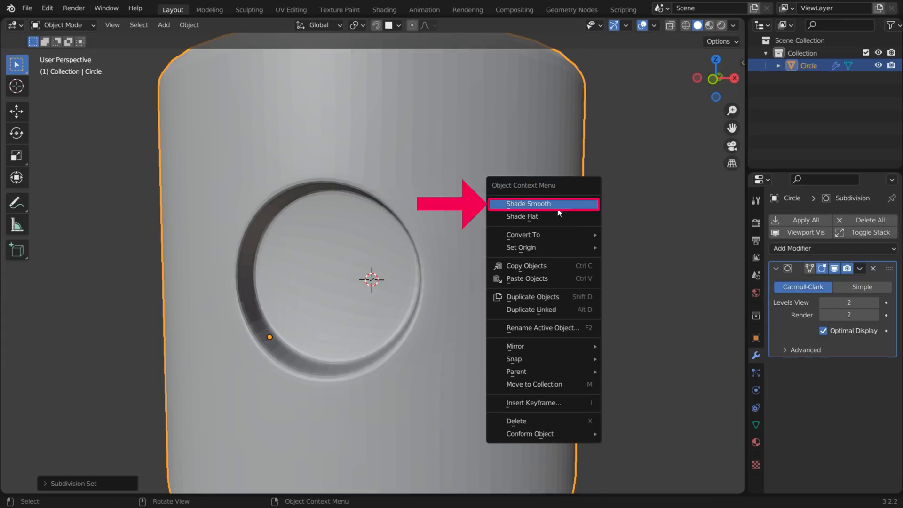
{"action": "left_click", "coordinate": [526, 204]}
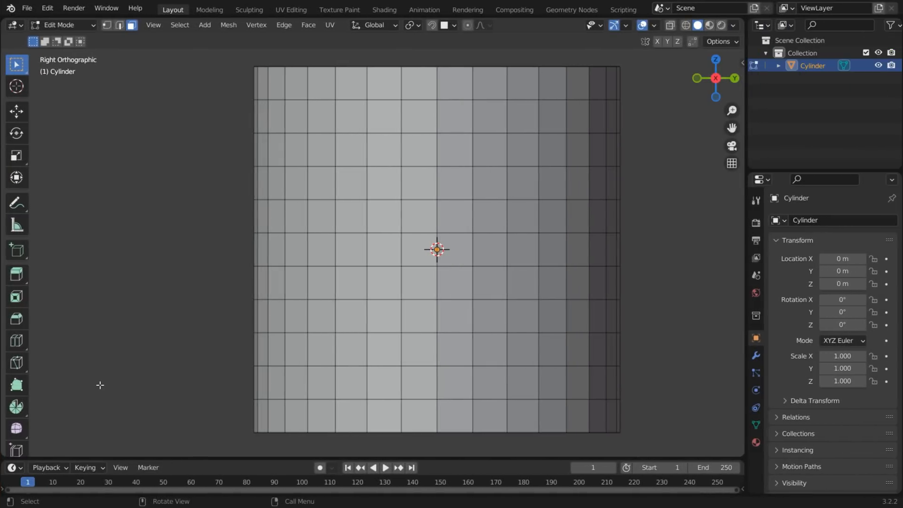
{"action": "mouse_move", "coordinate": [106, 356]}
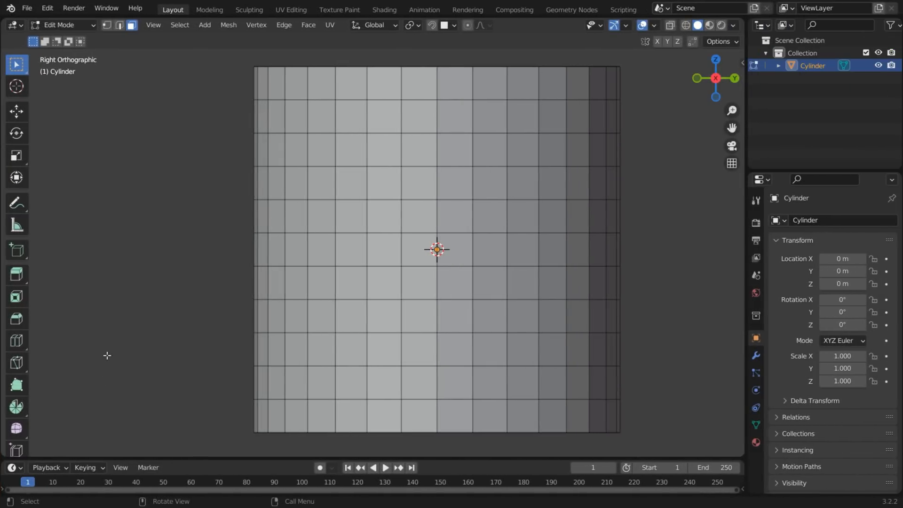
Duplicate the square face patch, reshape it with LoopTools Circle, and scale it slightly smaller
{"action": "key", "text": "c"}
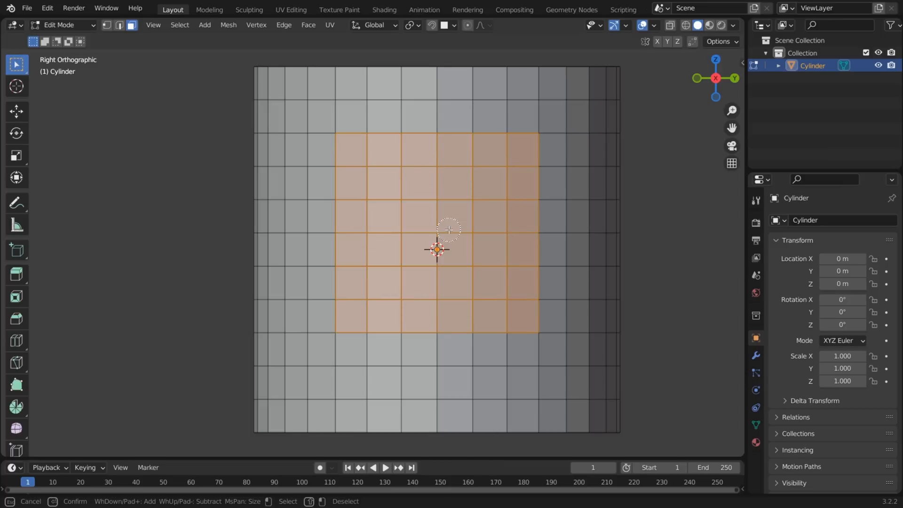
{"action": "key", "text": "shift+d"}
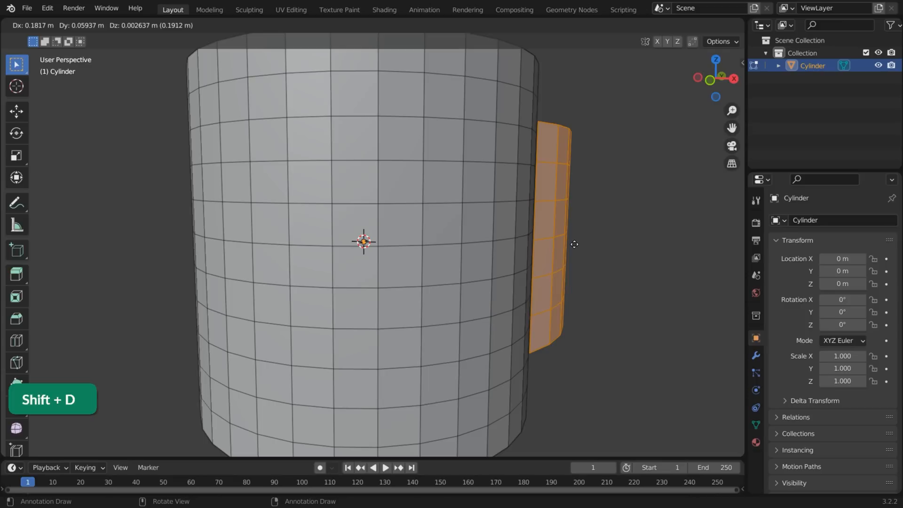
{"action": "key", "text": "3"}
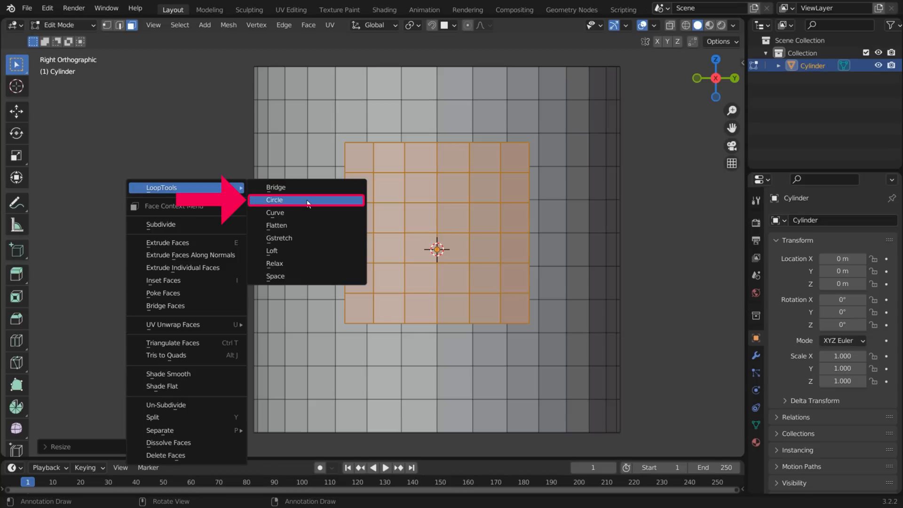
{"action": "left_click", "coordinate": [276, 199]}
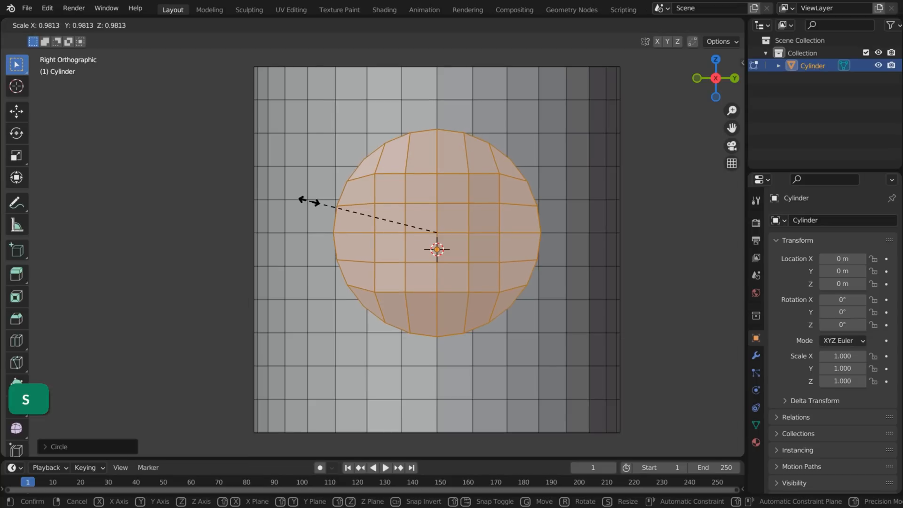
{"action": "left_click", "coordinate": [654, 25]}
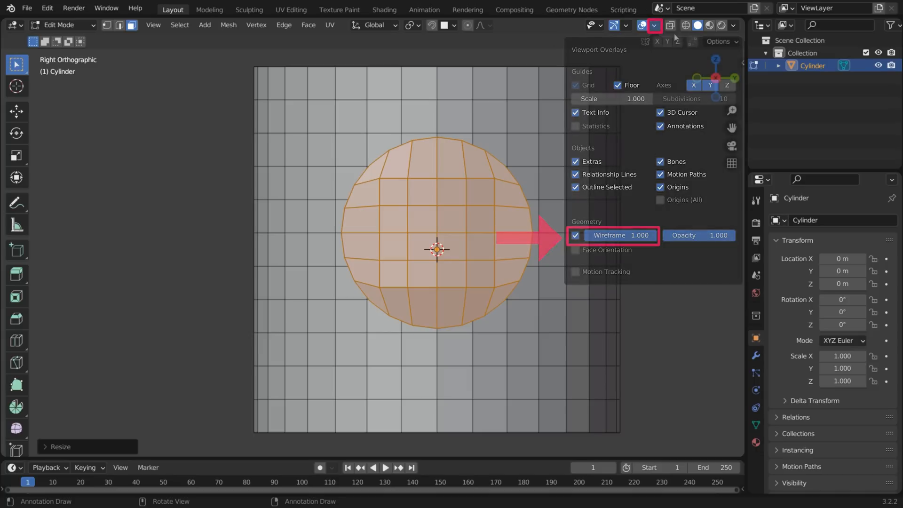
Show the mesh as see-through wireframe, enable snapping, and move the circle patch onto the surface
{"action": "left_click", "coordinate": [686, 25]}
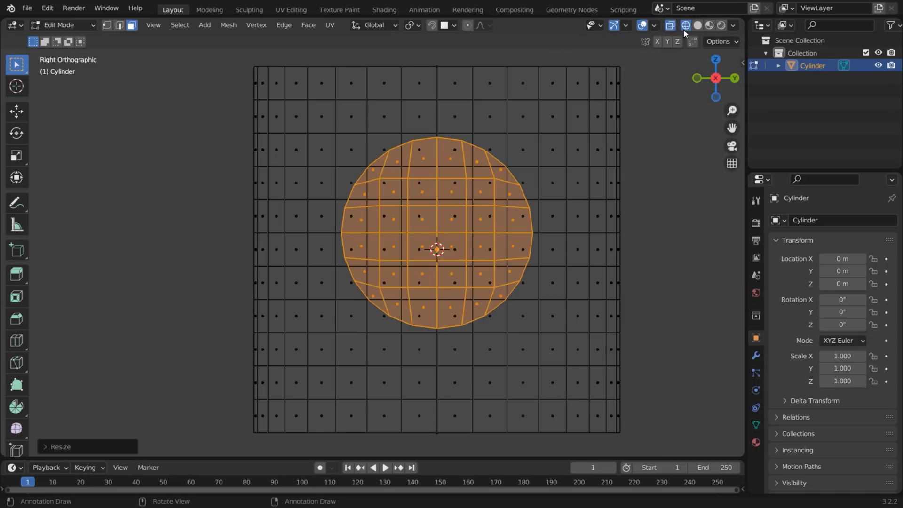
{"action": "left_click", "coordinate": [436, 24]}
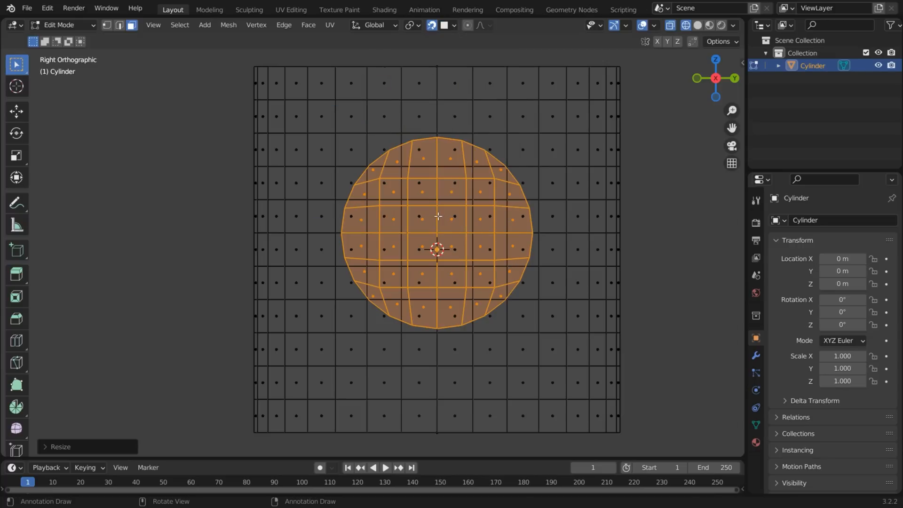
{"action": "key", "text": "g"}
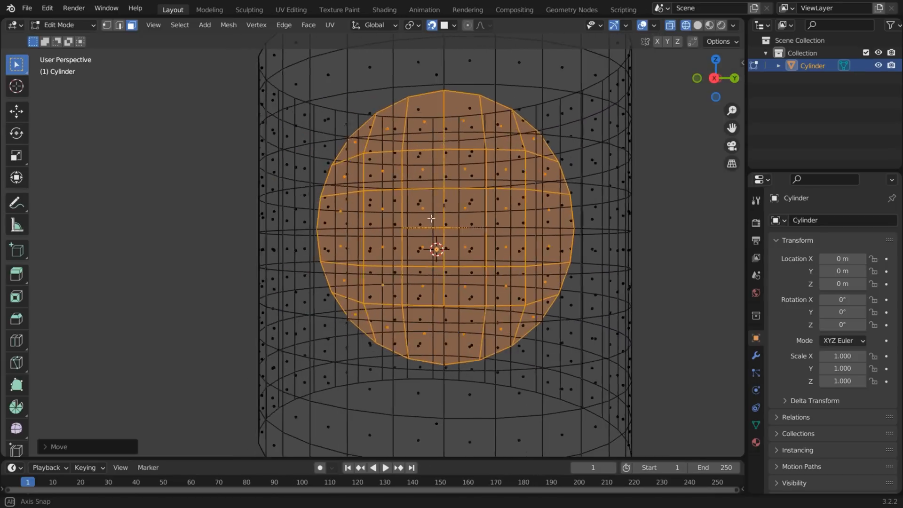
View from the right and delete the original square of faces behind the circle
{"action": "key", "text": "3"}
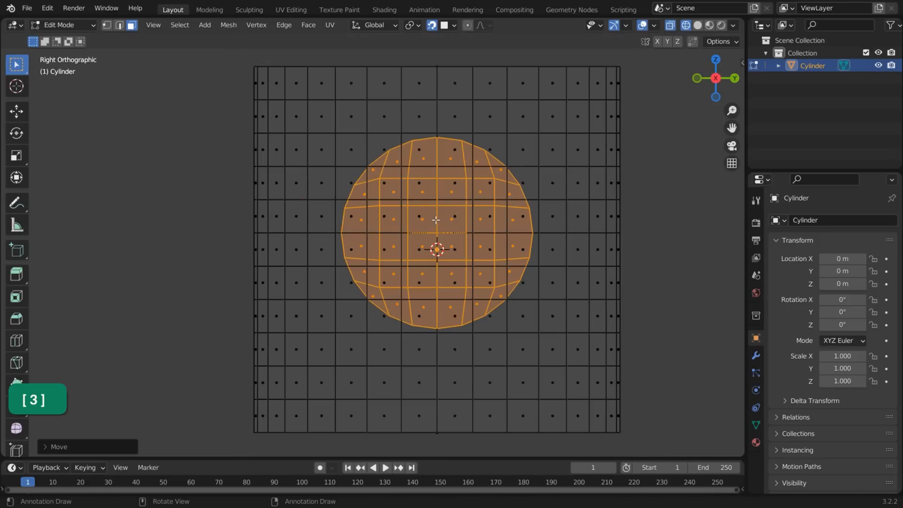
{"action": "key", "text": "h"}
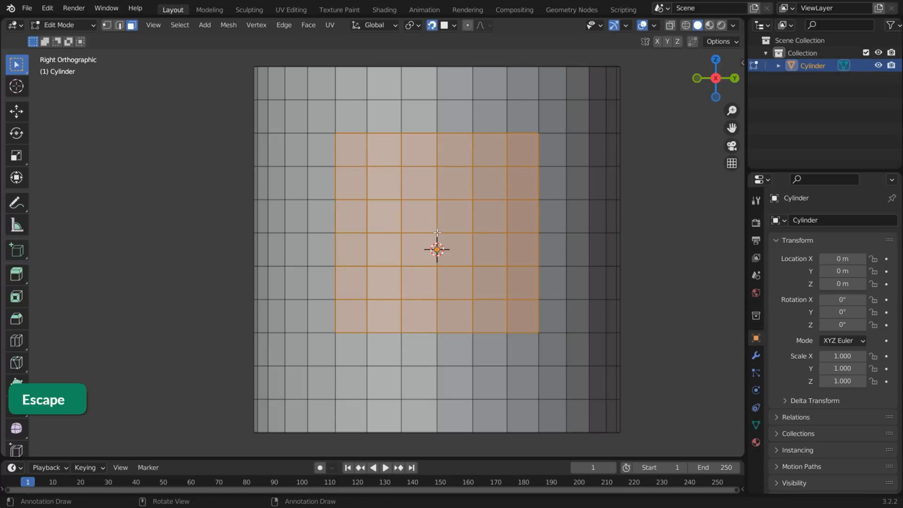
{"action": "key", "text": "x"}
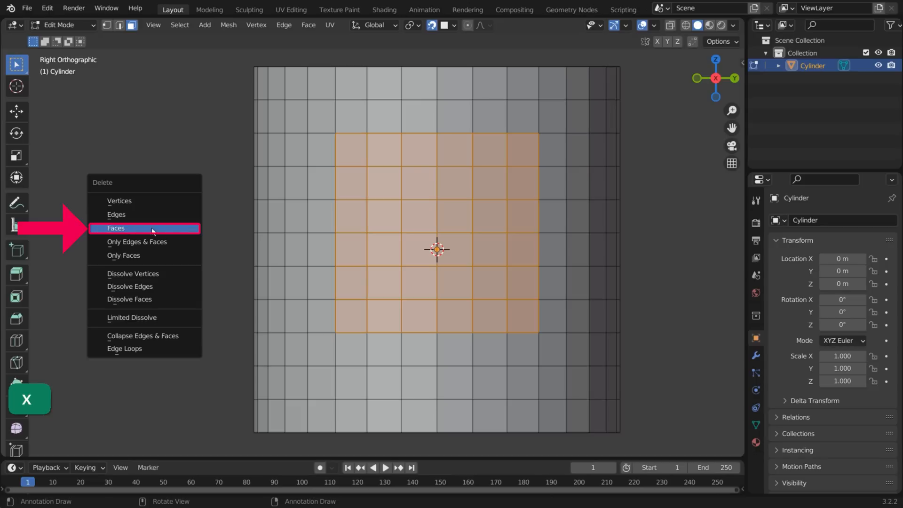
{"action": "key", "text": "alt+h"}
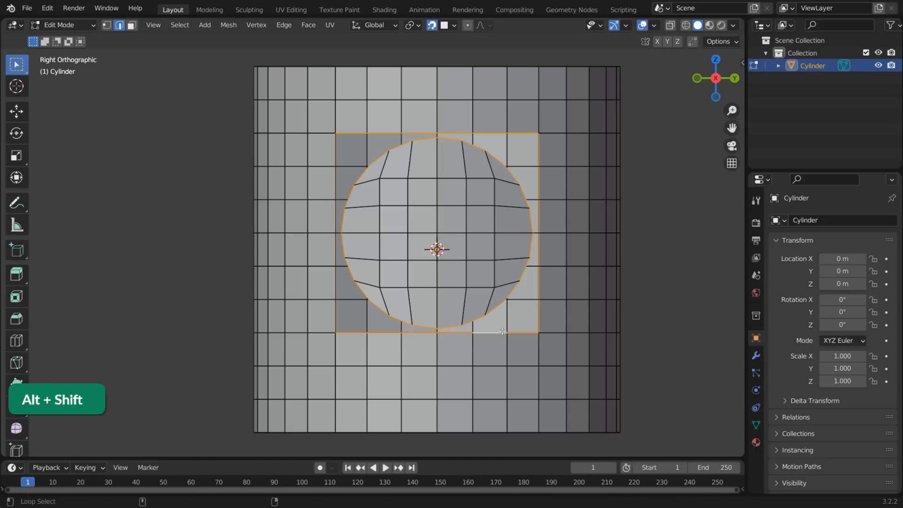
Bridge the circle into the square opening and extrude its faces inward into a recess
{"action": "key", "text": "ctrl+e"}
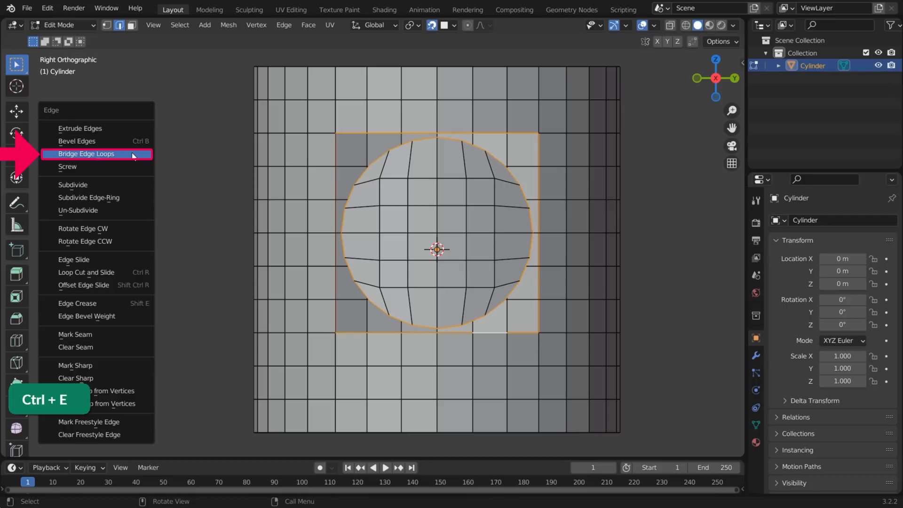
{"action": "left_click", "coordinate": [87, 154]}
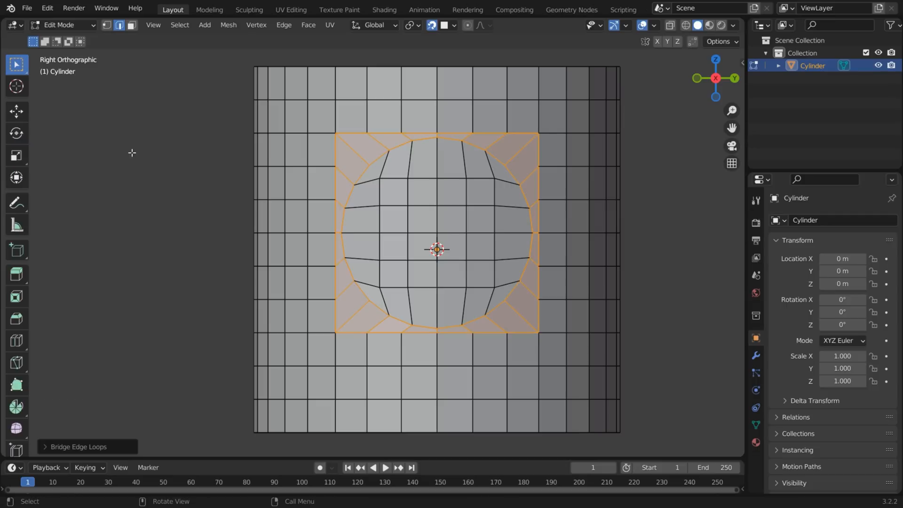
{"action": "key", "text": "c"}
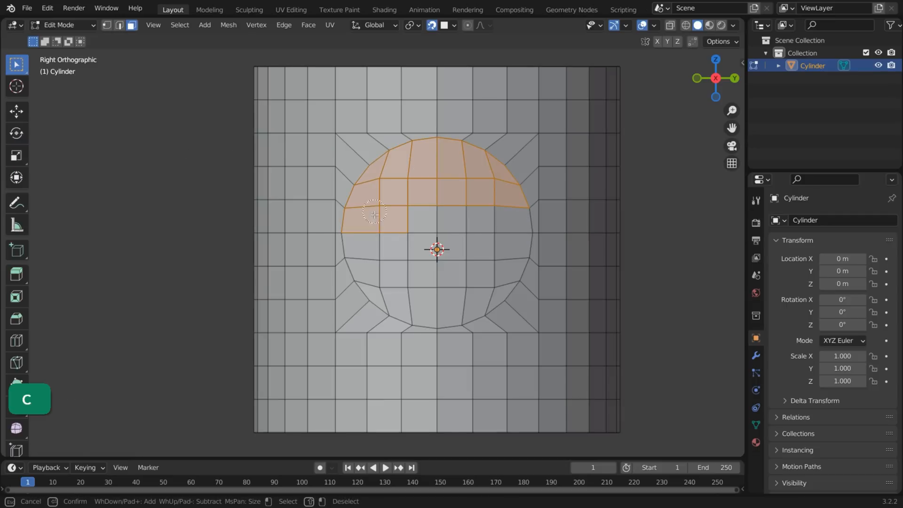
{"action": "key", "text": "e"}
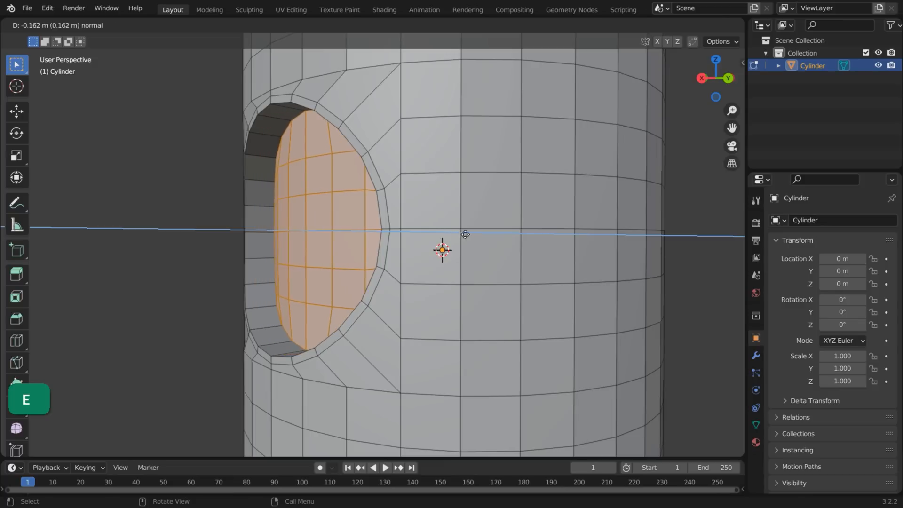
Add level-2 subdivision and Shade Smooth to the grooved cylinder
{"action": "key", "text": "Tab"}
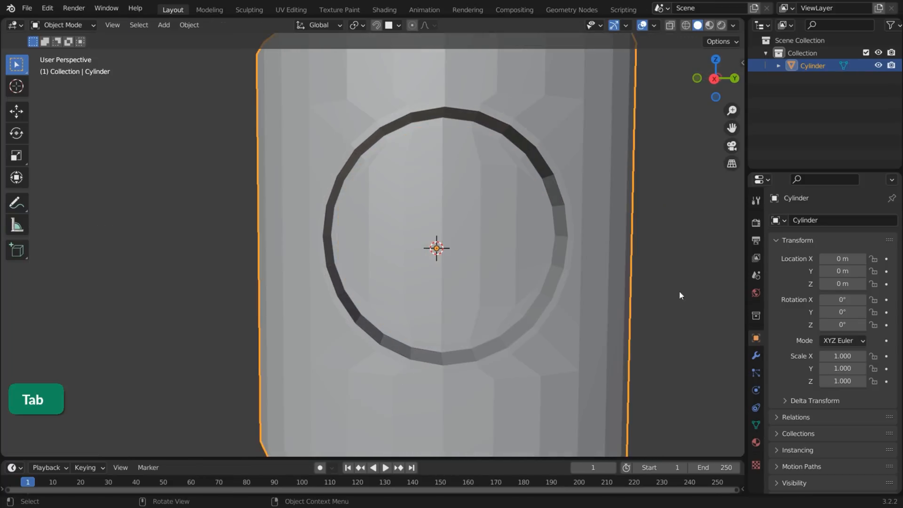
{"action": "key", "text": "ctrl+2"}
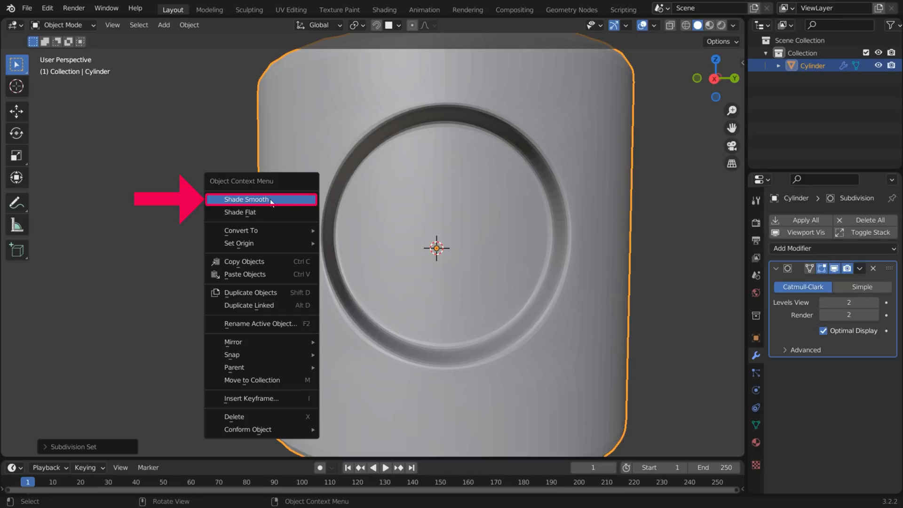
{"action": "left_click", "coordinate": [245, 199]}
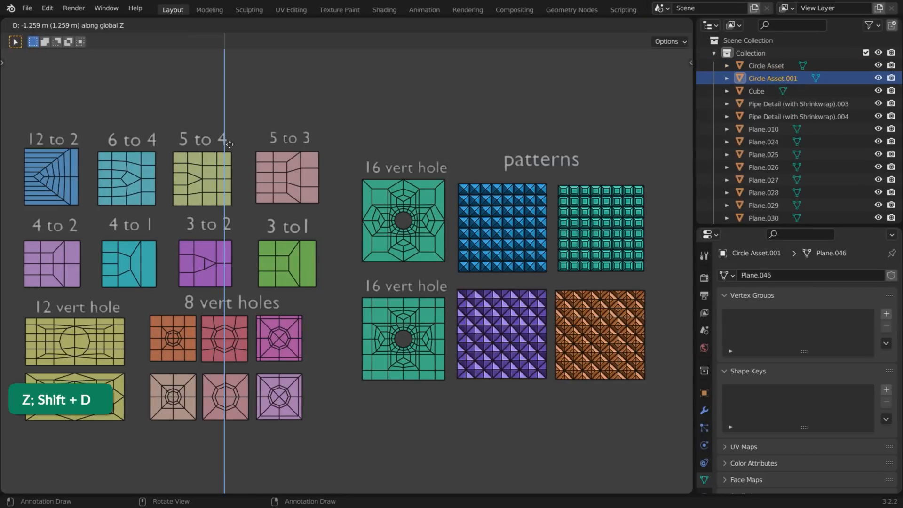
Duplicate a hole topology template and scale it over the face patch beside the octagonal hole
{"action": "key", "text": "g"}
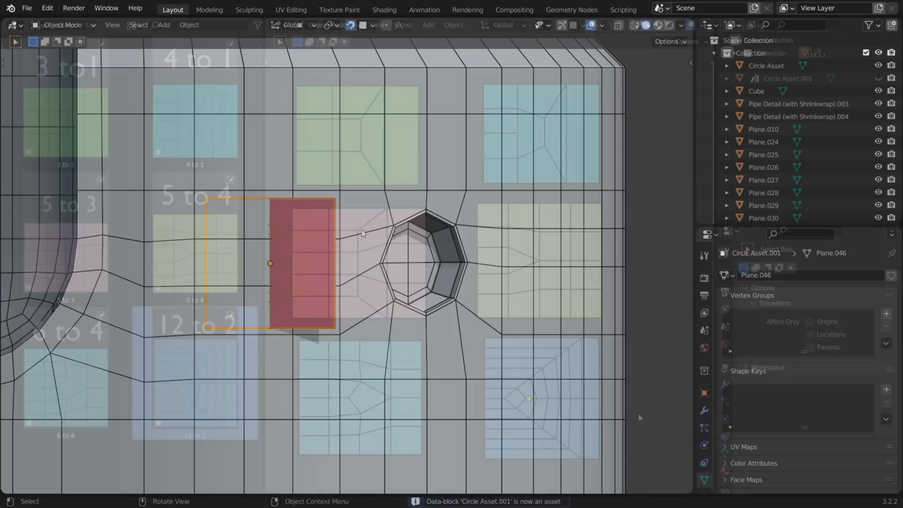
{"action": "key", "text": "s"}
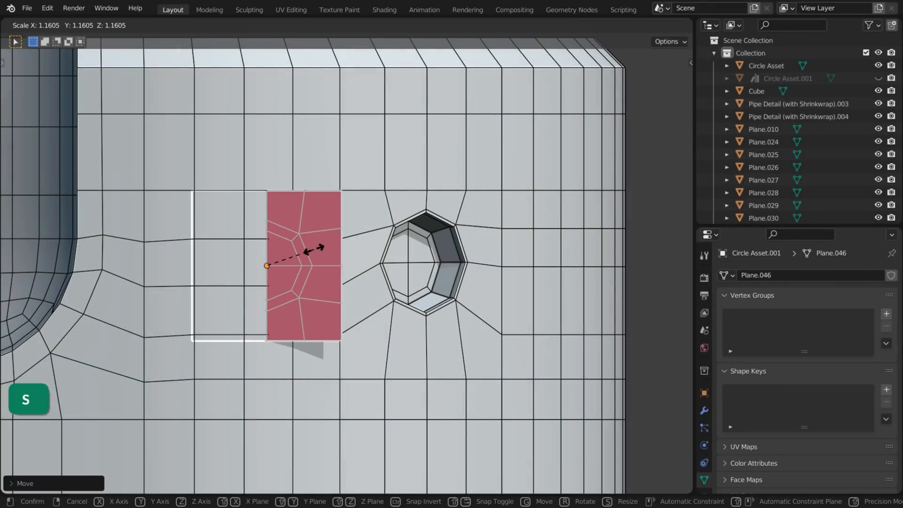
{"action": "mouse_move", "coordinate": [314, 248]}
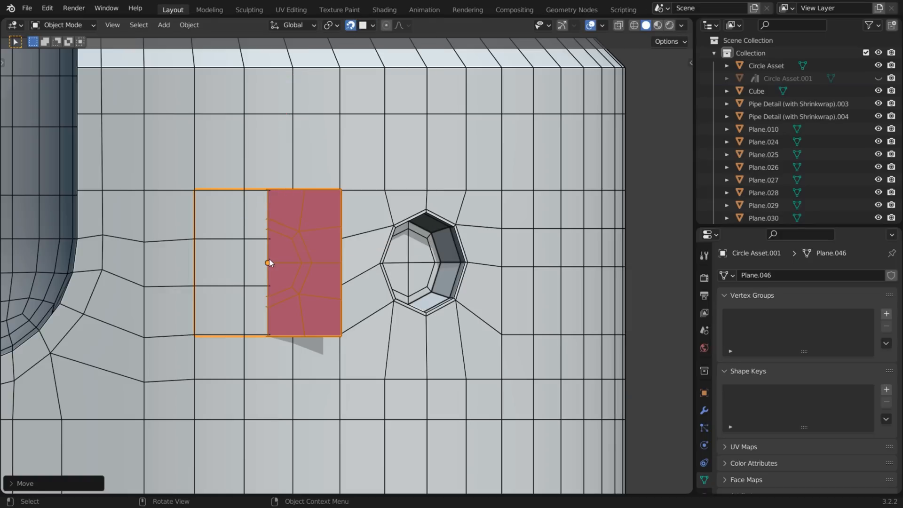
Move the template's border vertices with vertex snapping onto the patch corners and leave Edit Mode
{"action": "key", "text": "g"}
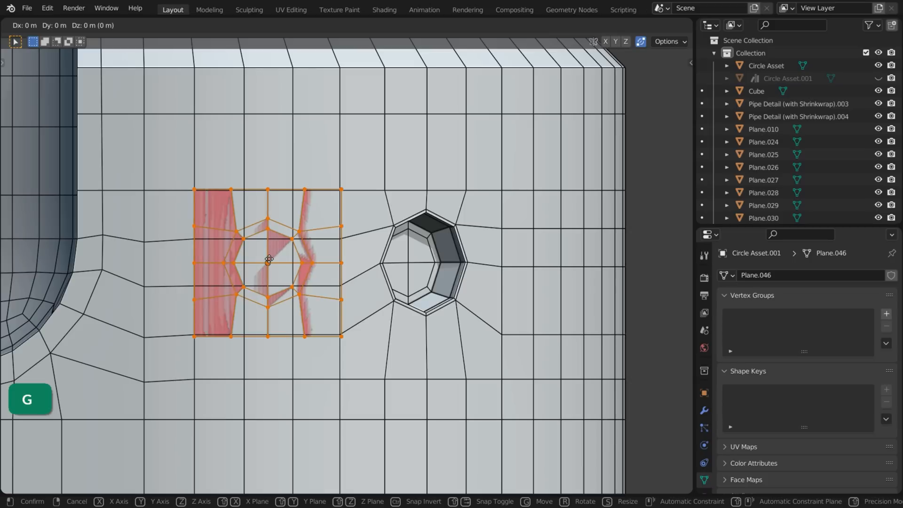
{"action": "mouse_move", "coordinate": [268, 259]}
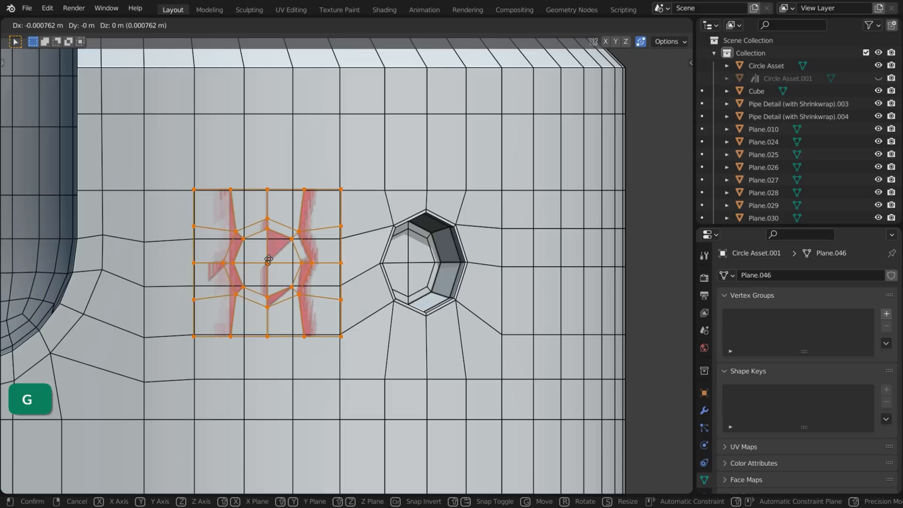
{"action": "key", "text": "s"}
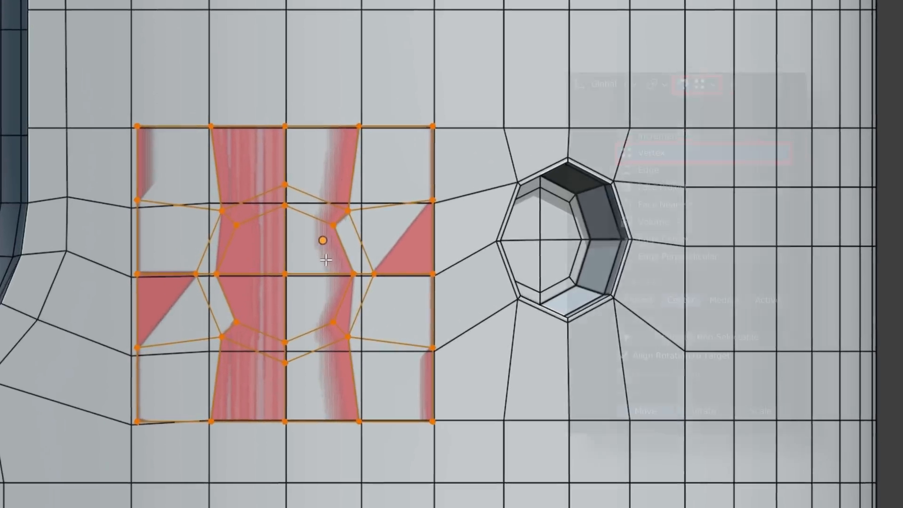
{"action": "left_click", "coordinate": [700, 83]}
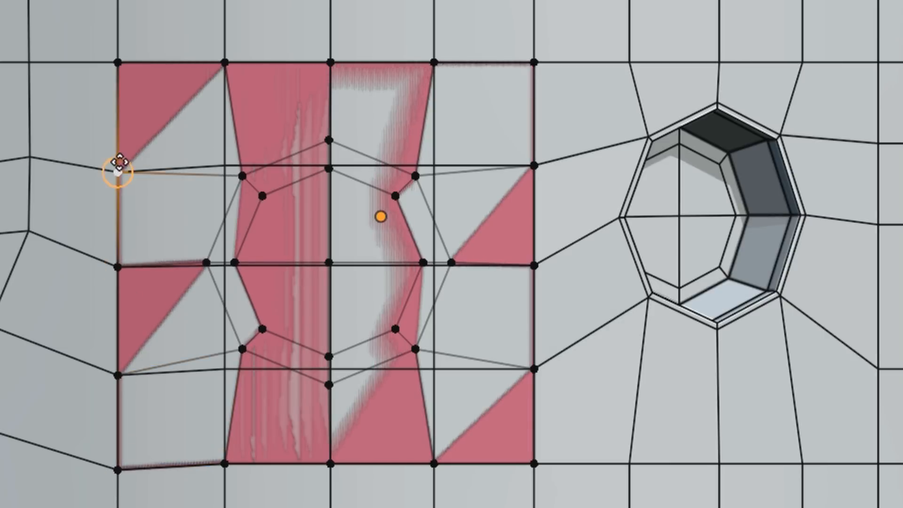
{"action": "key", "text": "Tab"}
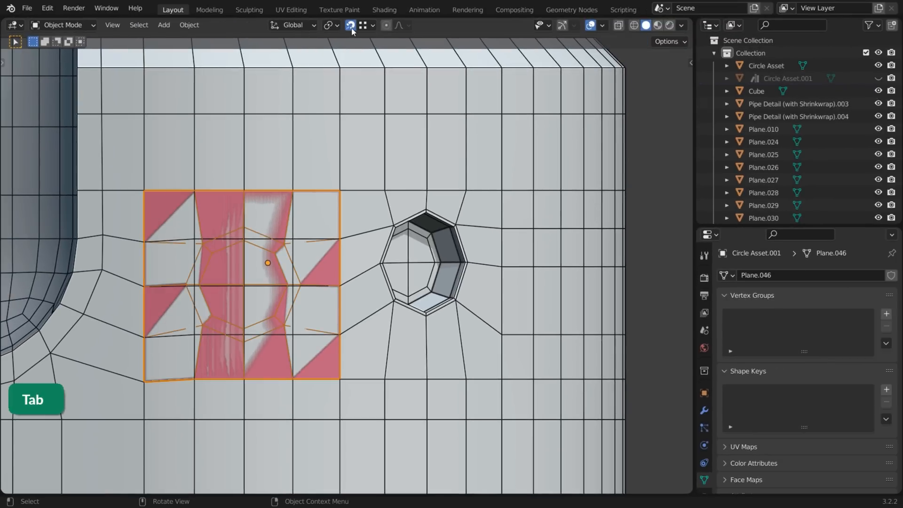
Seat the octagon ring template flat on the cube face and select the base cube mesh
{"action": "key", "text": "h"}
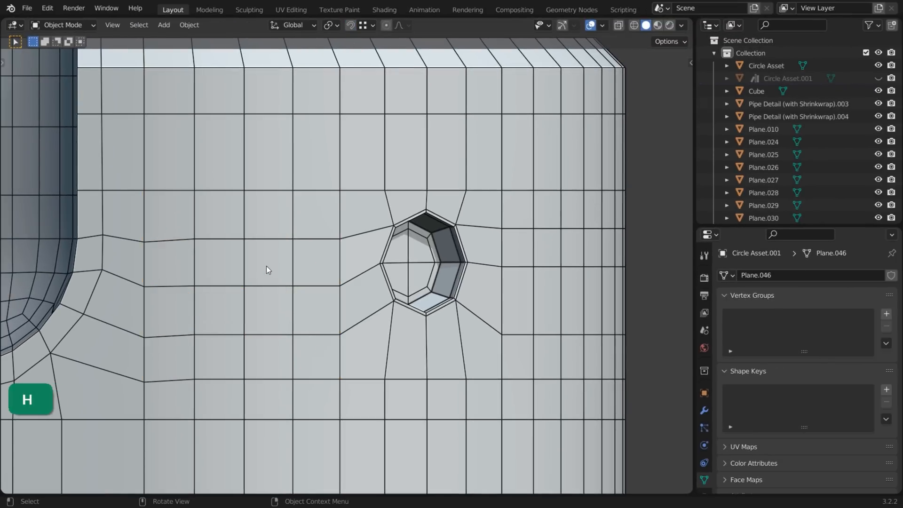
{"action": "key", "text": "Tab"}
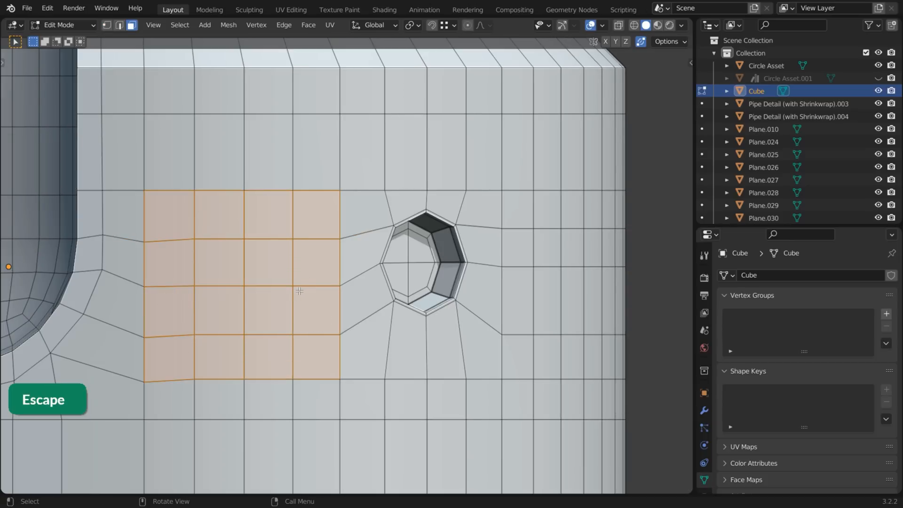
{"action": "key", "text": "x"}
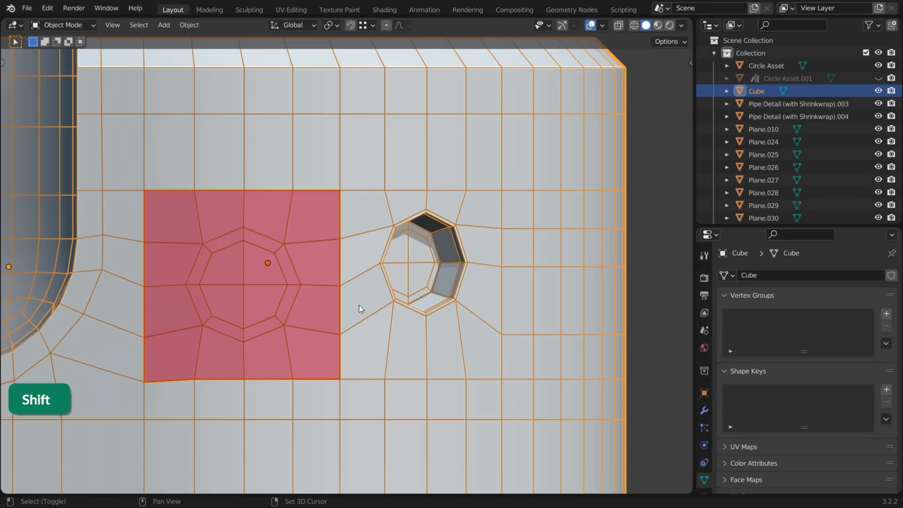
Join the ring into the cube with Ctrl+J, merge vertices by distance, recalculate normals and exit editing
{"action": "key", "text": "ctrl+j"}
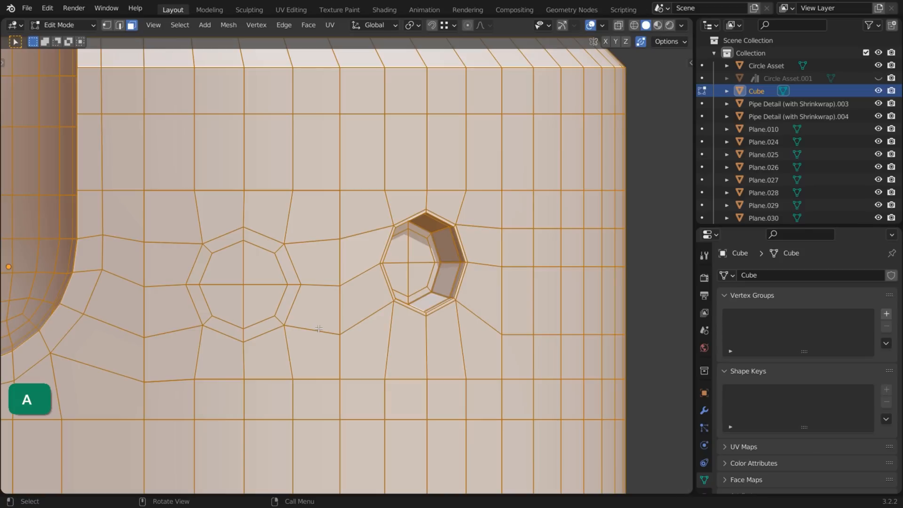
{"action": "key", "text": "m"}
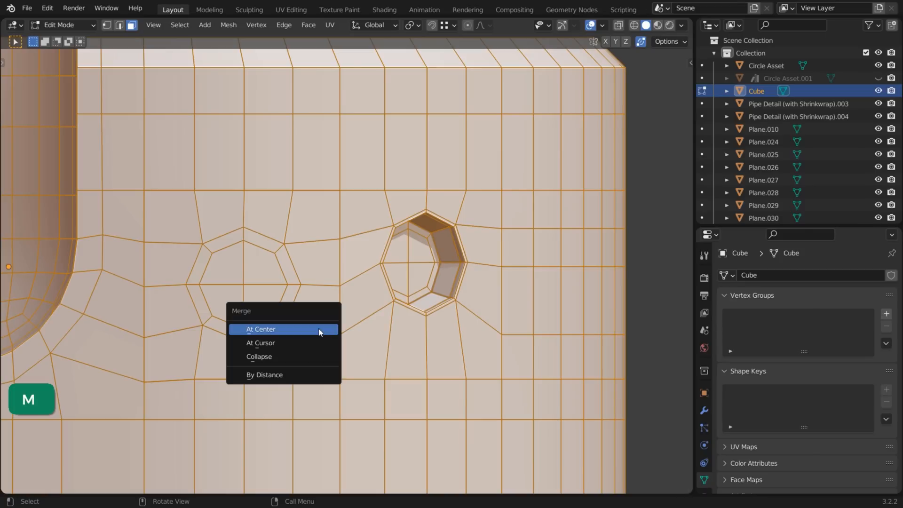
{"action": "mouse_move", "coordinate": [282, 375]}
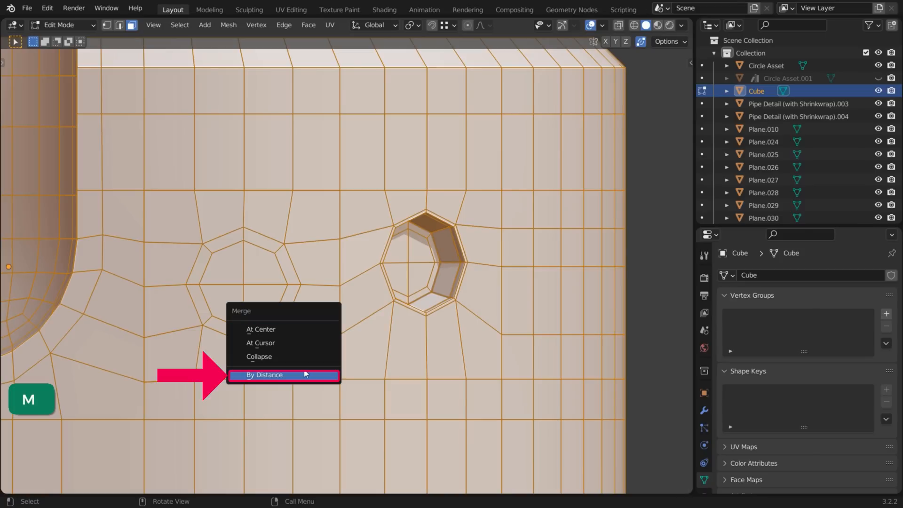
{"action": "left_click", "coordinate": [264, 375]}
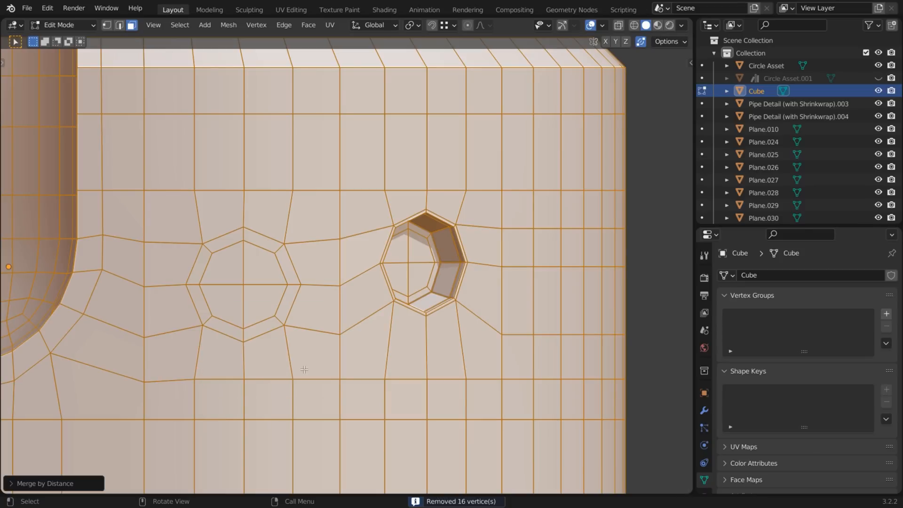
{"action": "key", "text": "shift+n"}
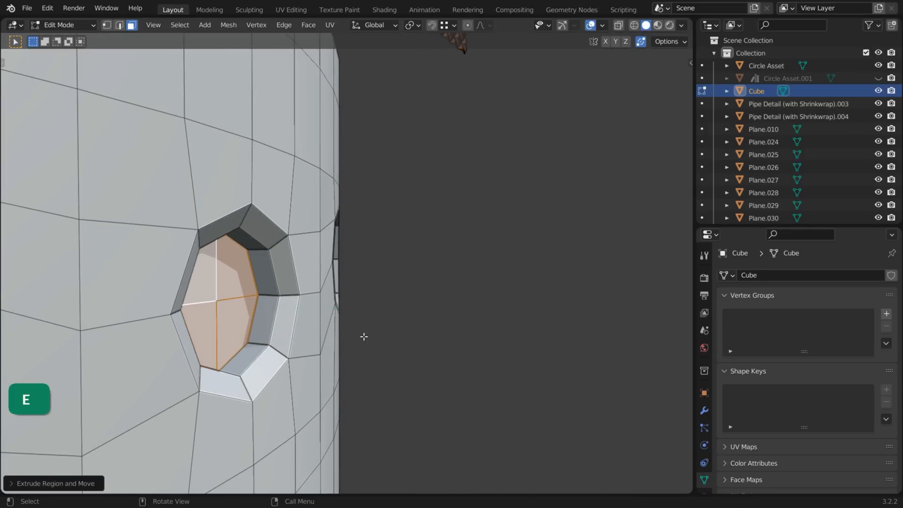
{"action": "key", "text": "Tab"}
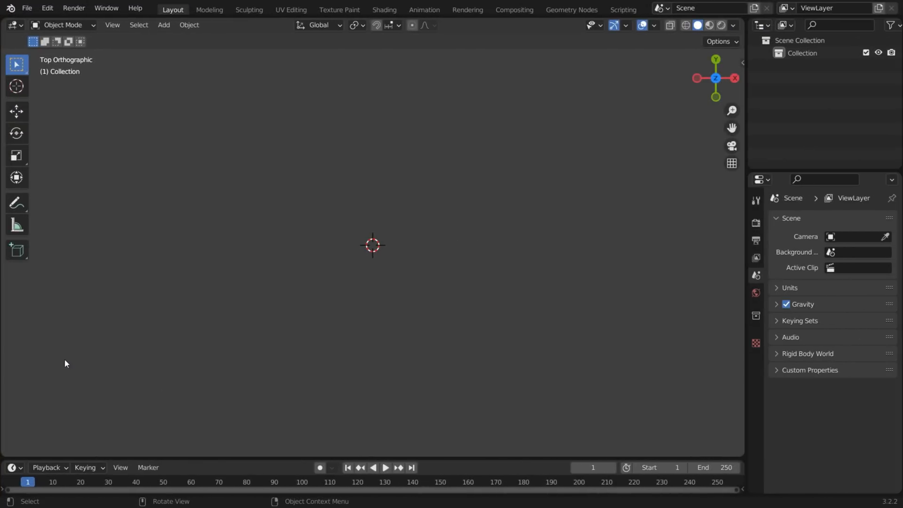
Enable the Mesh: LoopTools add-on from Edit > Preferences > Add-ons
{"action": "left_click", "coordinate": [47, 8]}
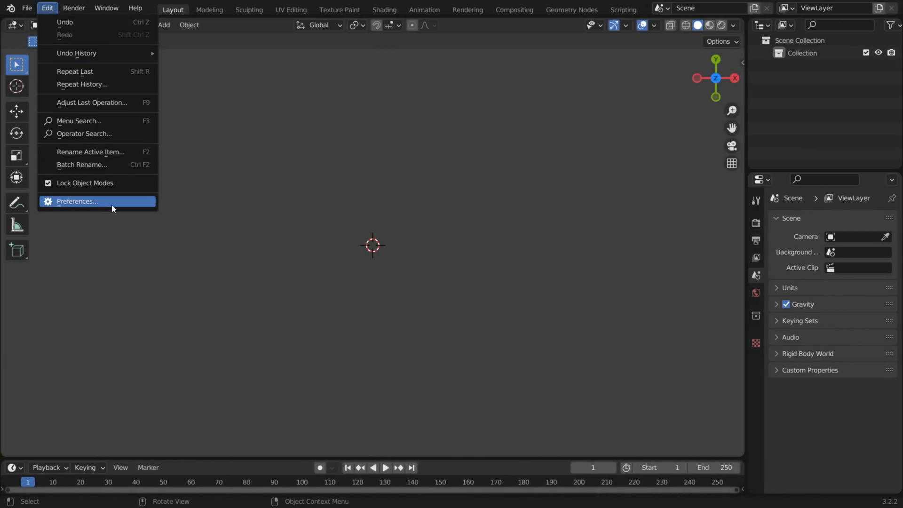
{"action": "left_click", "coordinate": [77, 201]}
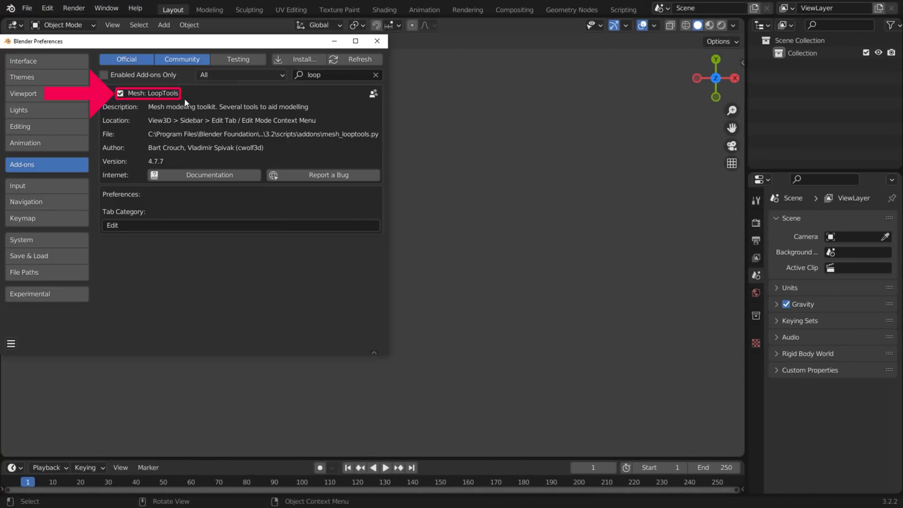
{"action": "left_click", "coordinate": [376, 41]}
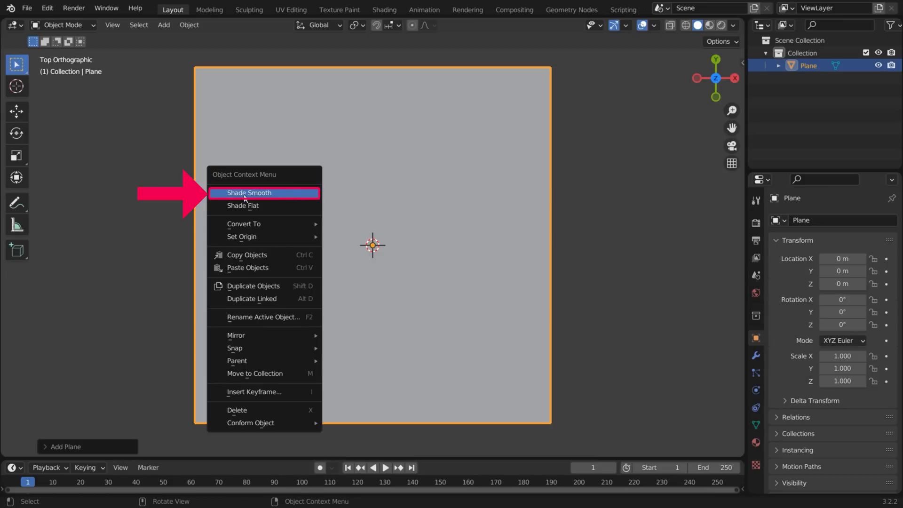
Subdivide the plane, round centre faces into an octagon with LoopTools Circle and cut the hole and notches
{"action": "key", "text": "Tab"}
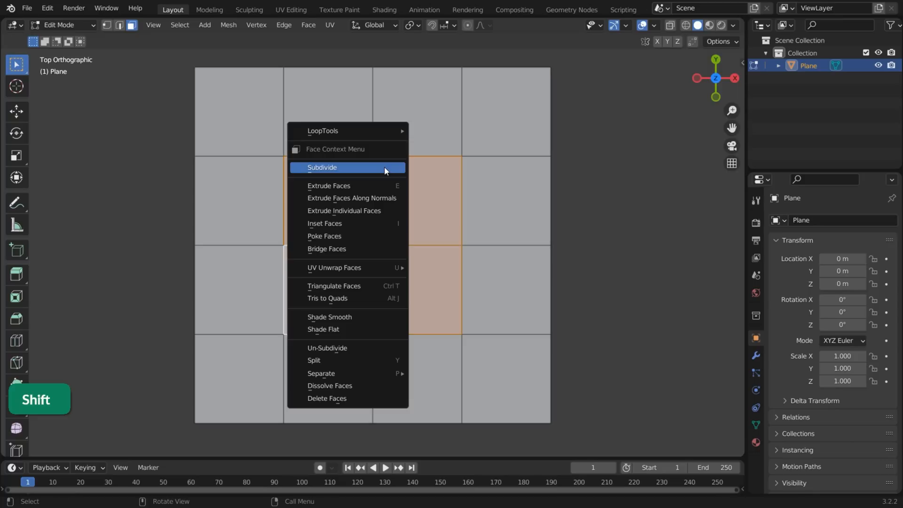
{"action": "mouse_move", "coordinate": [322, 131]}
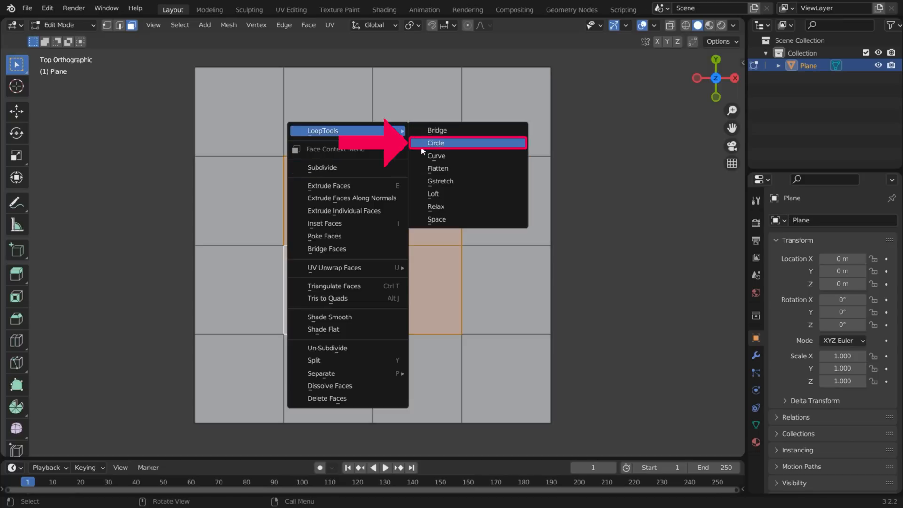
{"action": "left_click", "coordinate": [435, 142]}
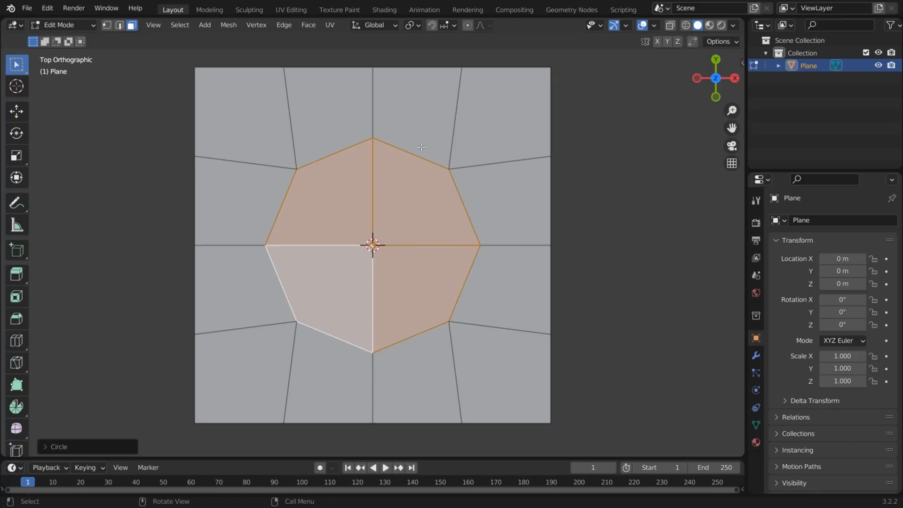
{"action": "key", "text": "i"}
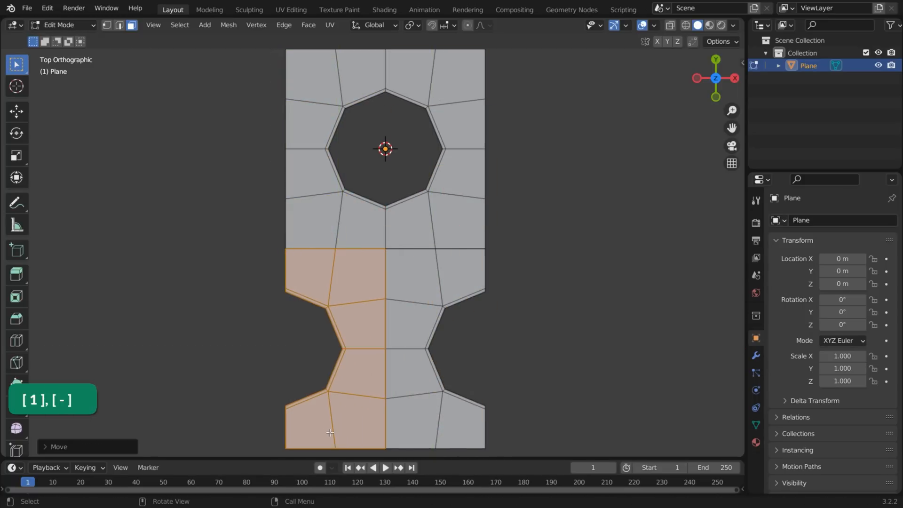
{"action": "key", "text": "a"}
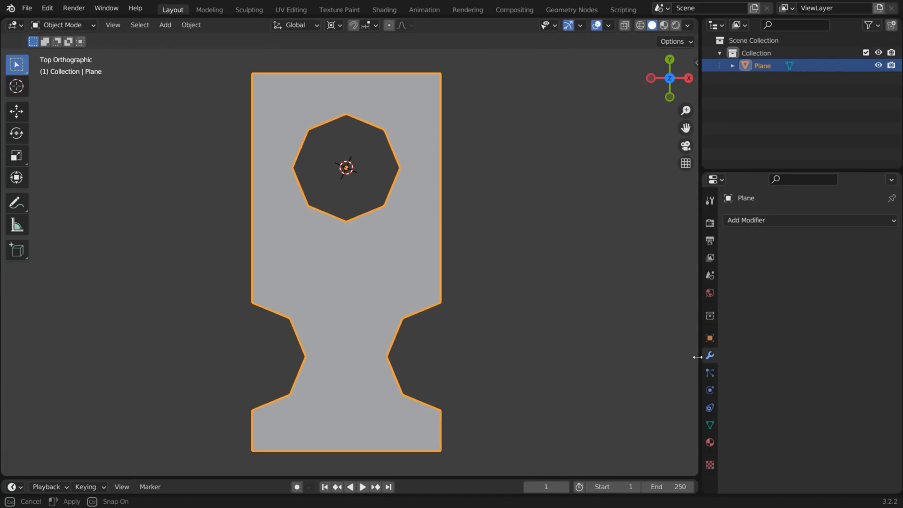
Add two Array modifiers: 5 copies across, then 10 copies lengthwise with Relative Offset Y 1
{"action": "left_click", "coordinate": [746, 219]}
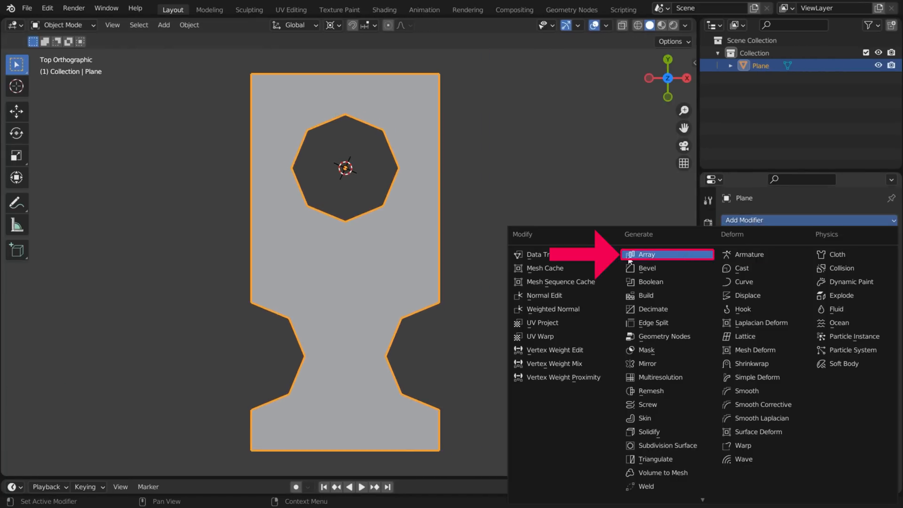
{"action": "left_click", "coordinate": [640, 254]}
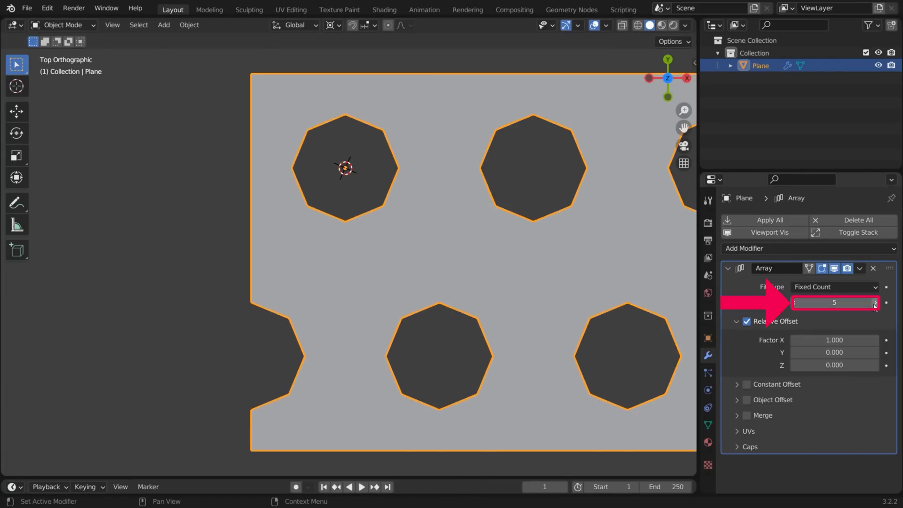
{"action": "left_click", "coordinate": [858, 268]}
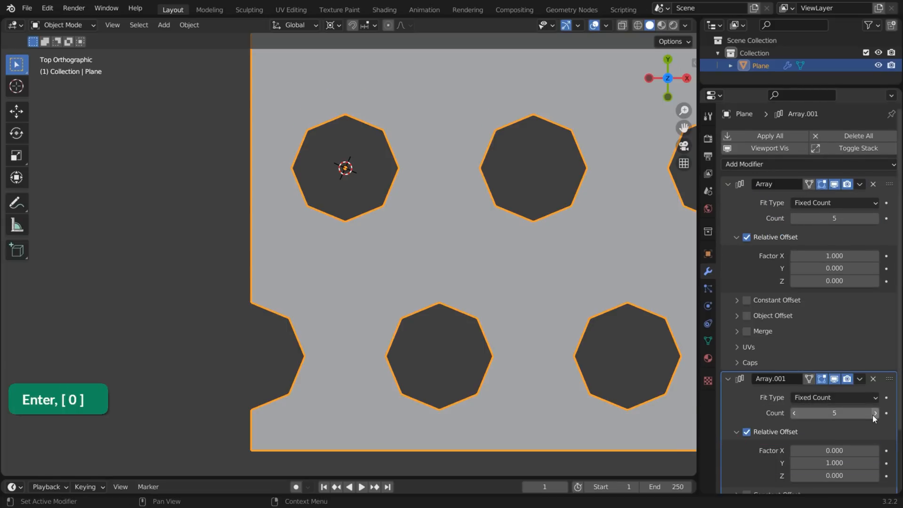
{"action": "left_click", "coordinate": [873, 413]}
{"action": "type", "text": "10"}
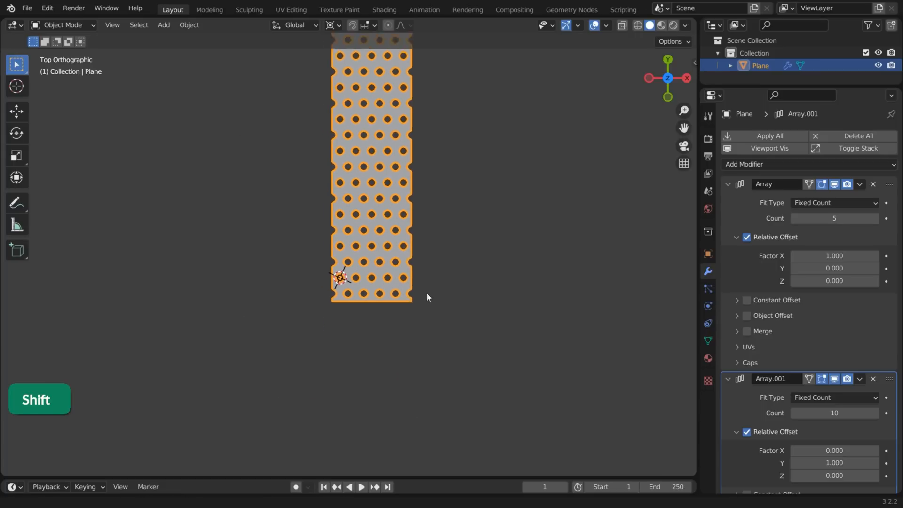
{"action": "scroll", "scroll_direction": "up", "scroll_amount": 3}
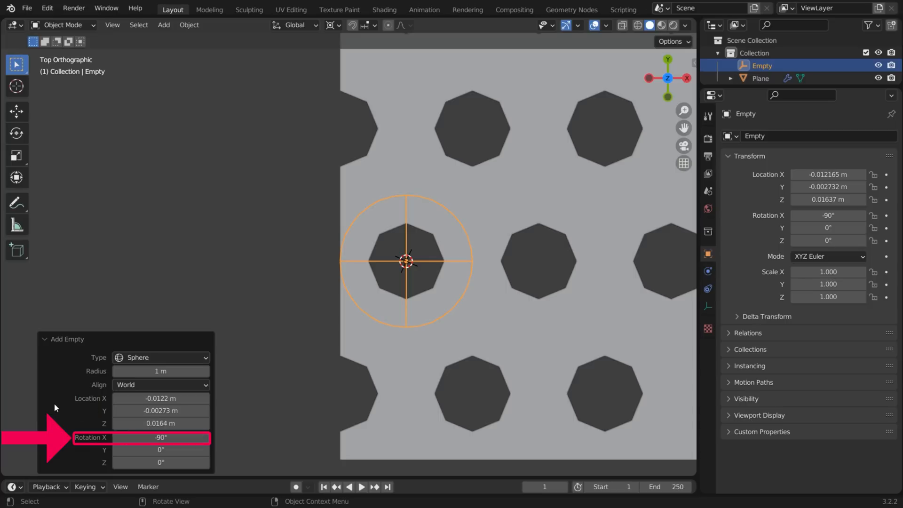
Rotate the sphere empty −90° on X and add a Simple Deform Bend of 360° around it
{"action": "left_click", "coordinate": [761, 78]}
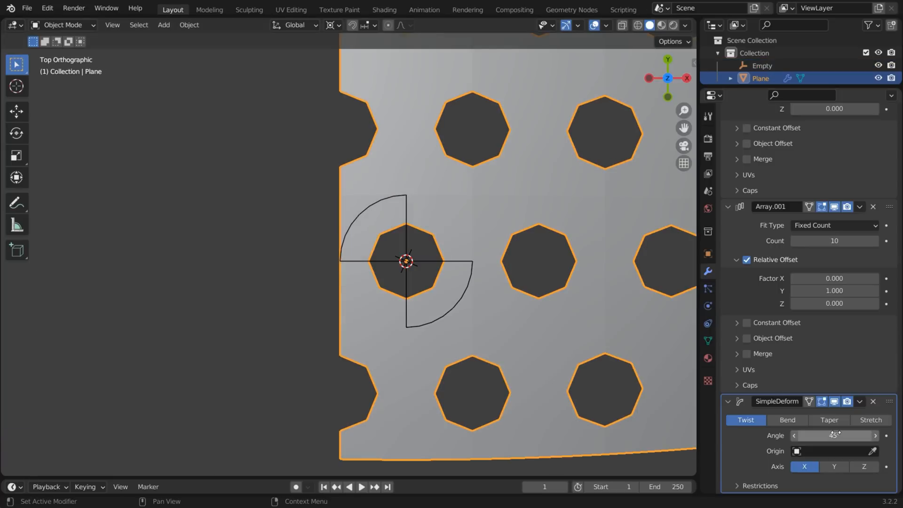
{"action": "type", "text": "360°"}
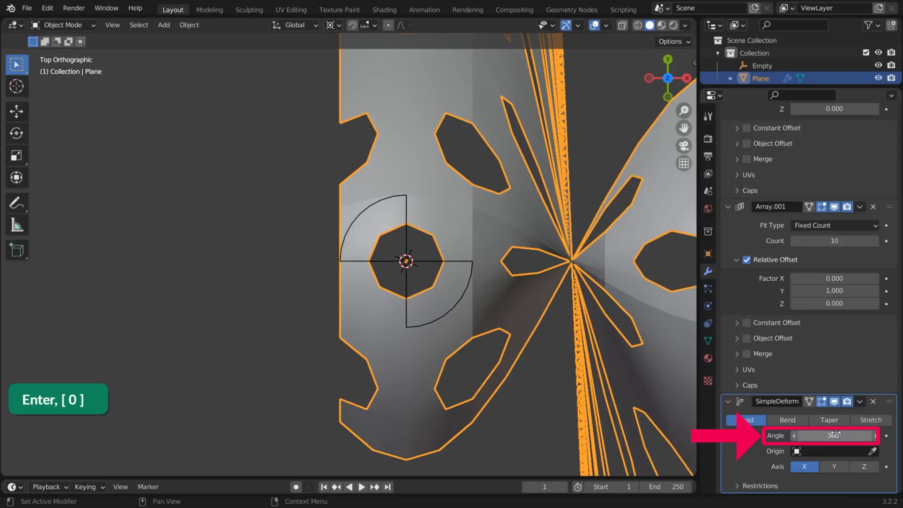
{"action": "left_click", "coordinate": [786, 419]}
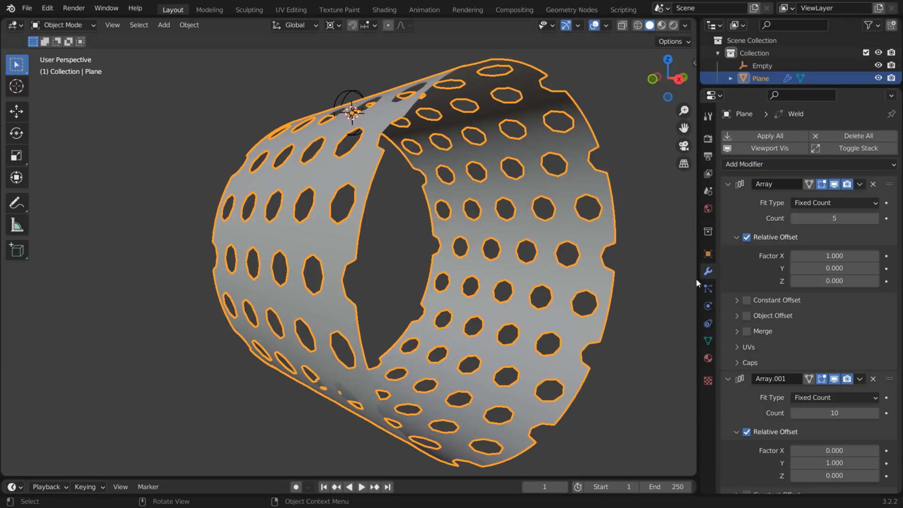
Add Weld, Solidify 0.3 m thickness with Auto Smooth normals, and a Subdivision Surface modifier
{"action": "scroll", "scroll_direction": "down", "scroll_amount": 3}
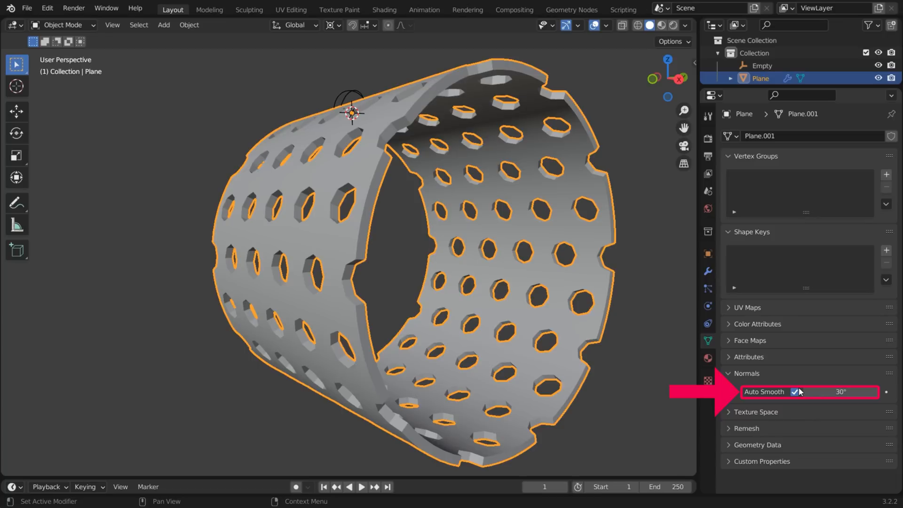
{"action": "left_click", "coordinate": [707, 271]}
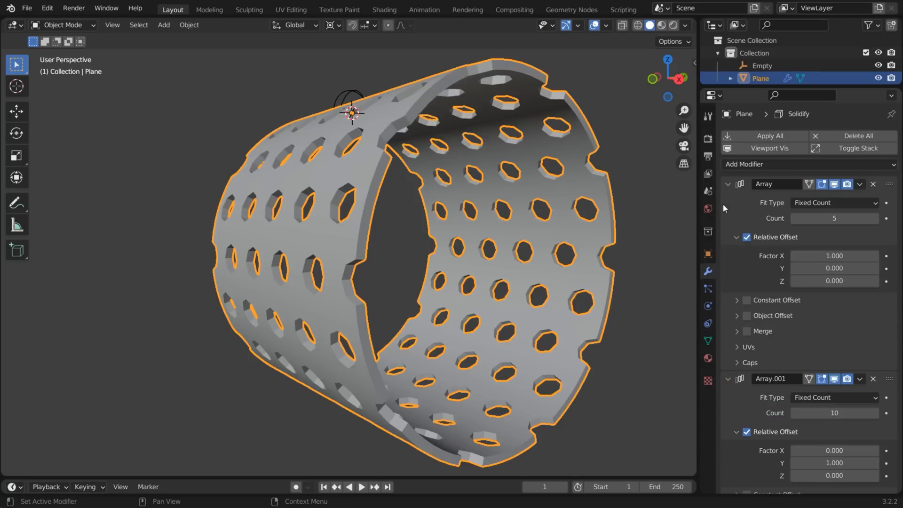
{"action": "left_click", "coordinate": [744, 164]}
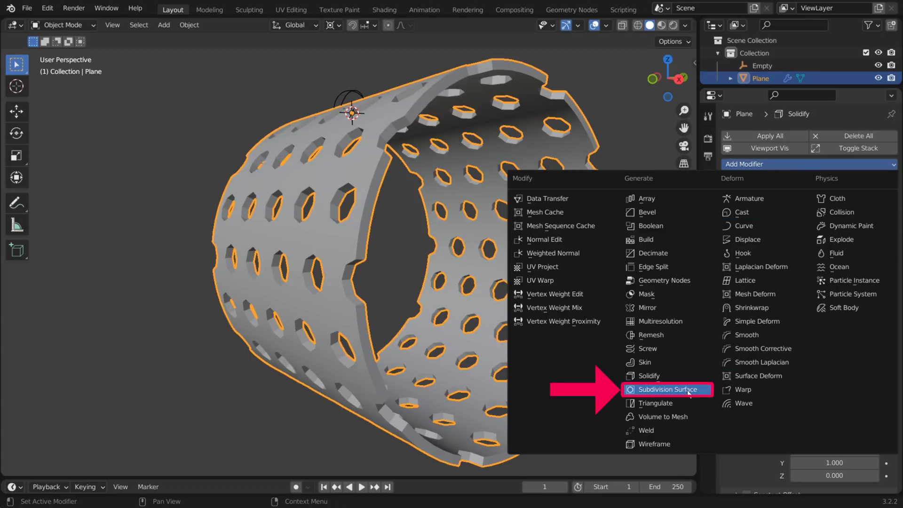
{"action": "left_click", "coordinate": [667, 390]}
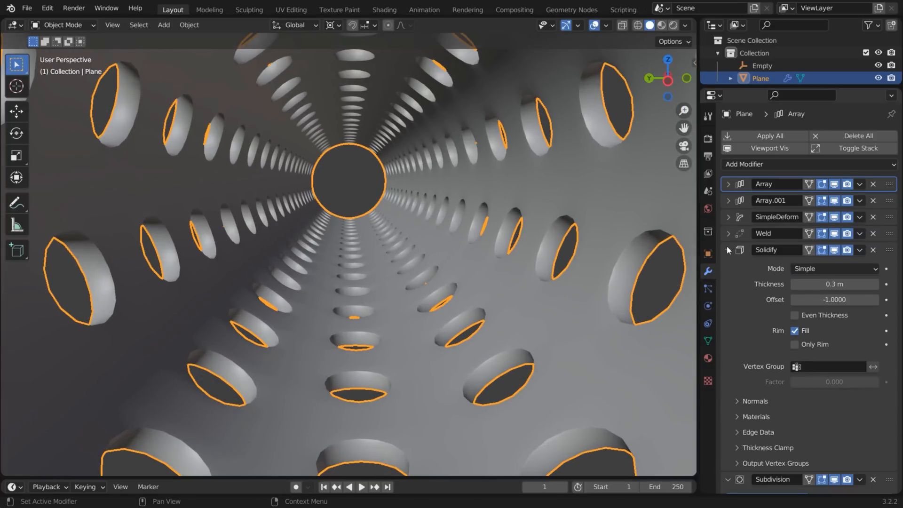
{"action": "left_click", "coordinate": [728, 250]}
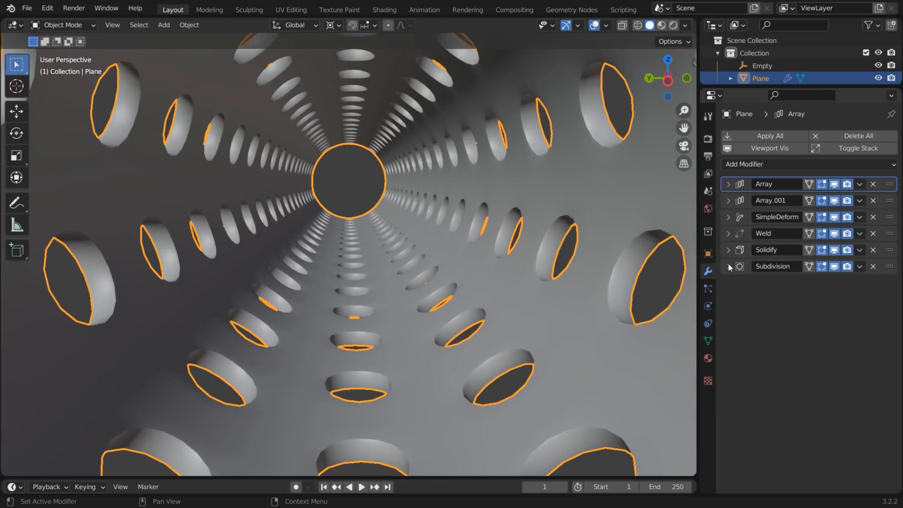